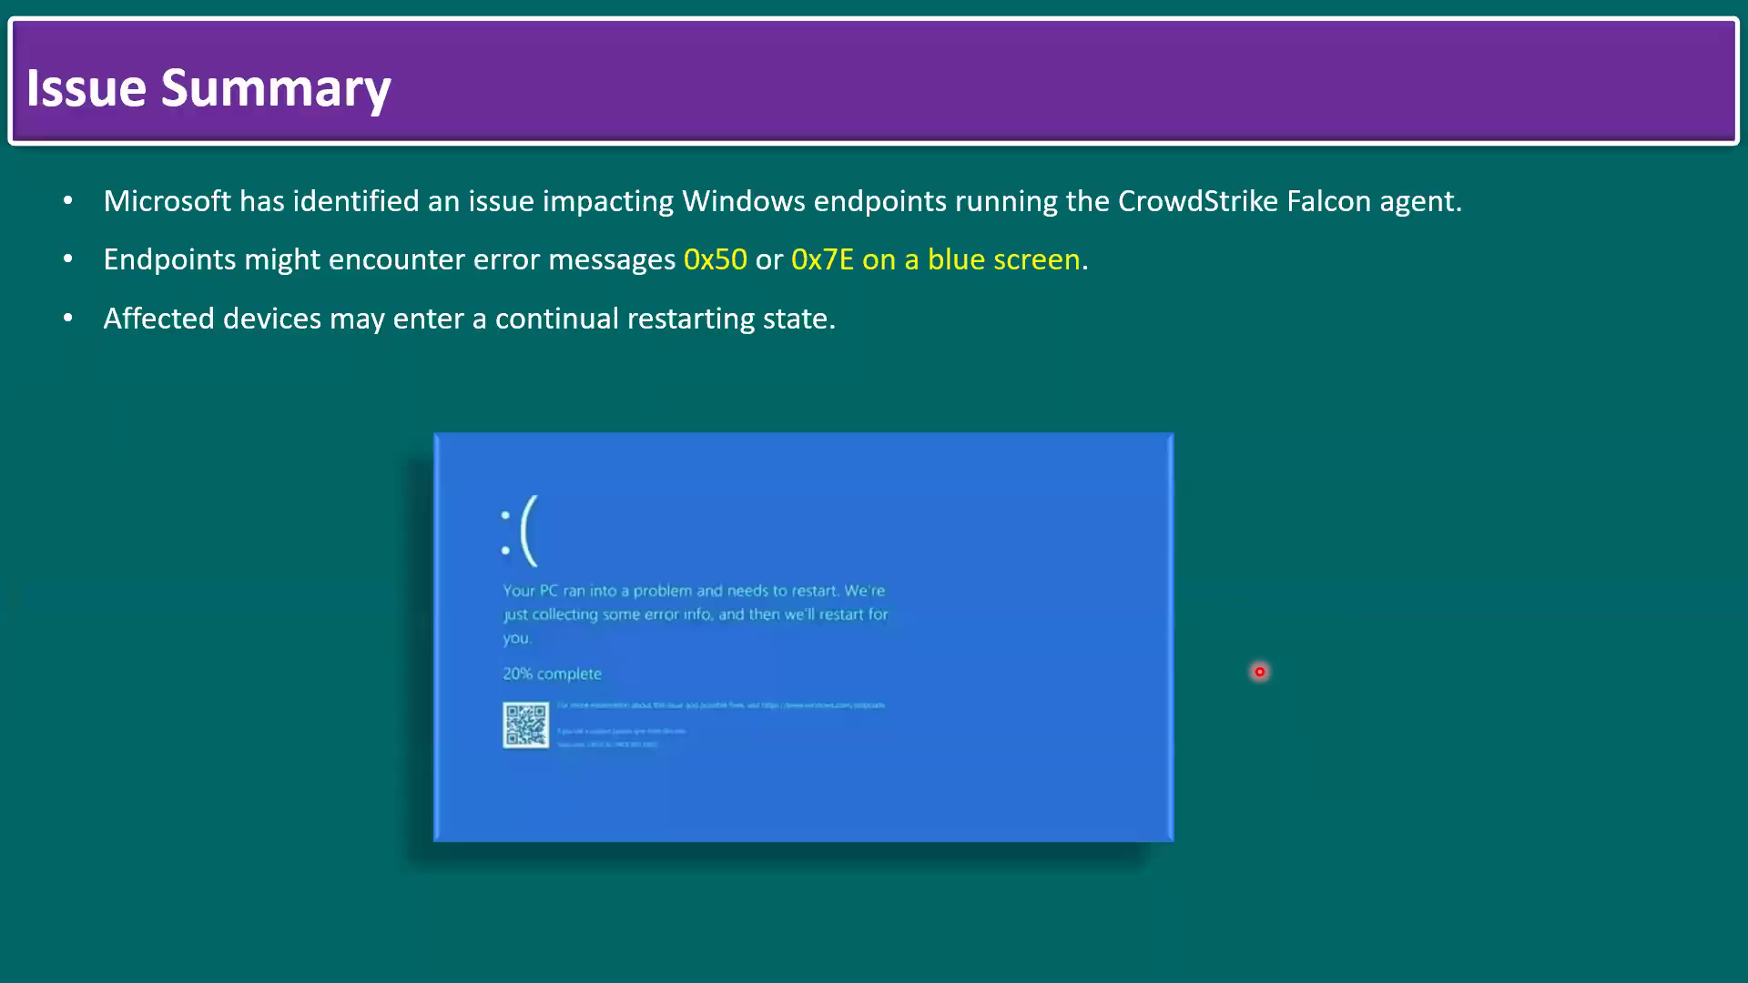
mouse_move(1093, 213)
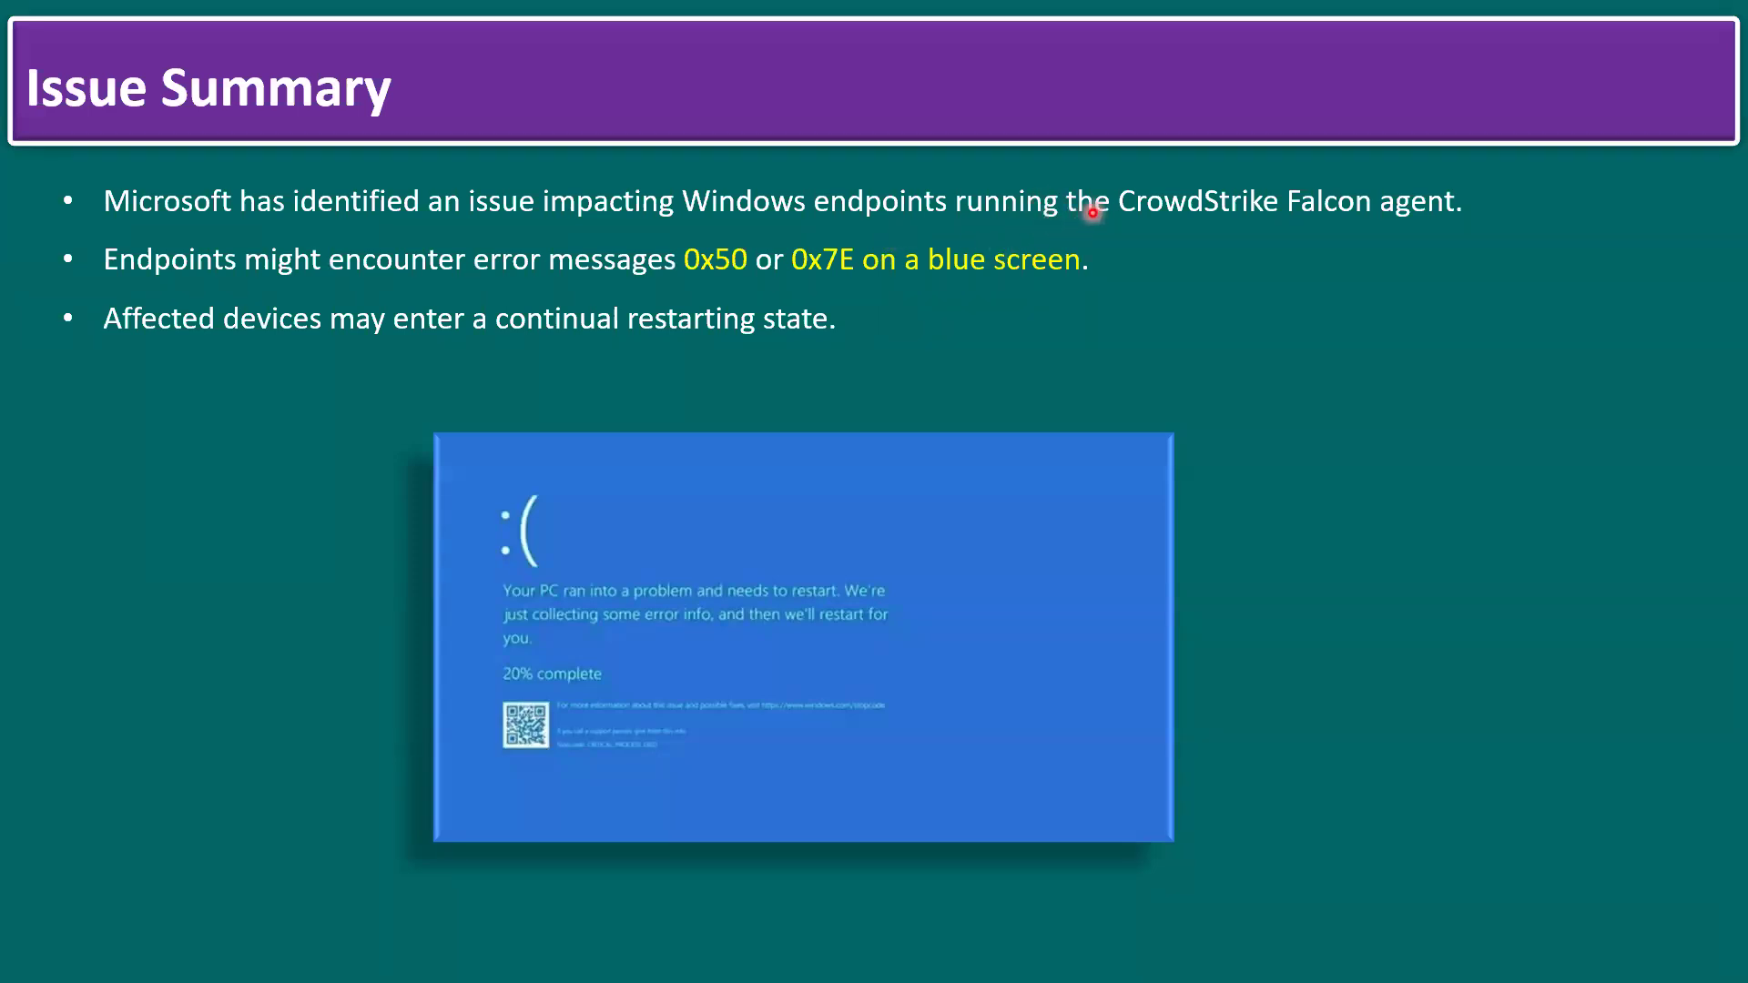
mouse_move(1209, 228)
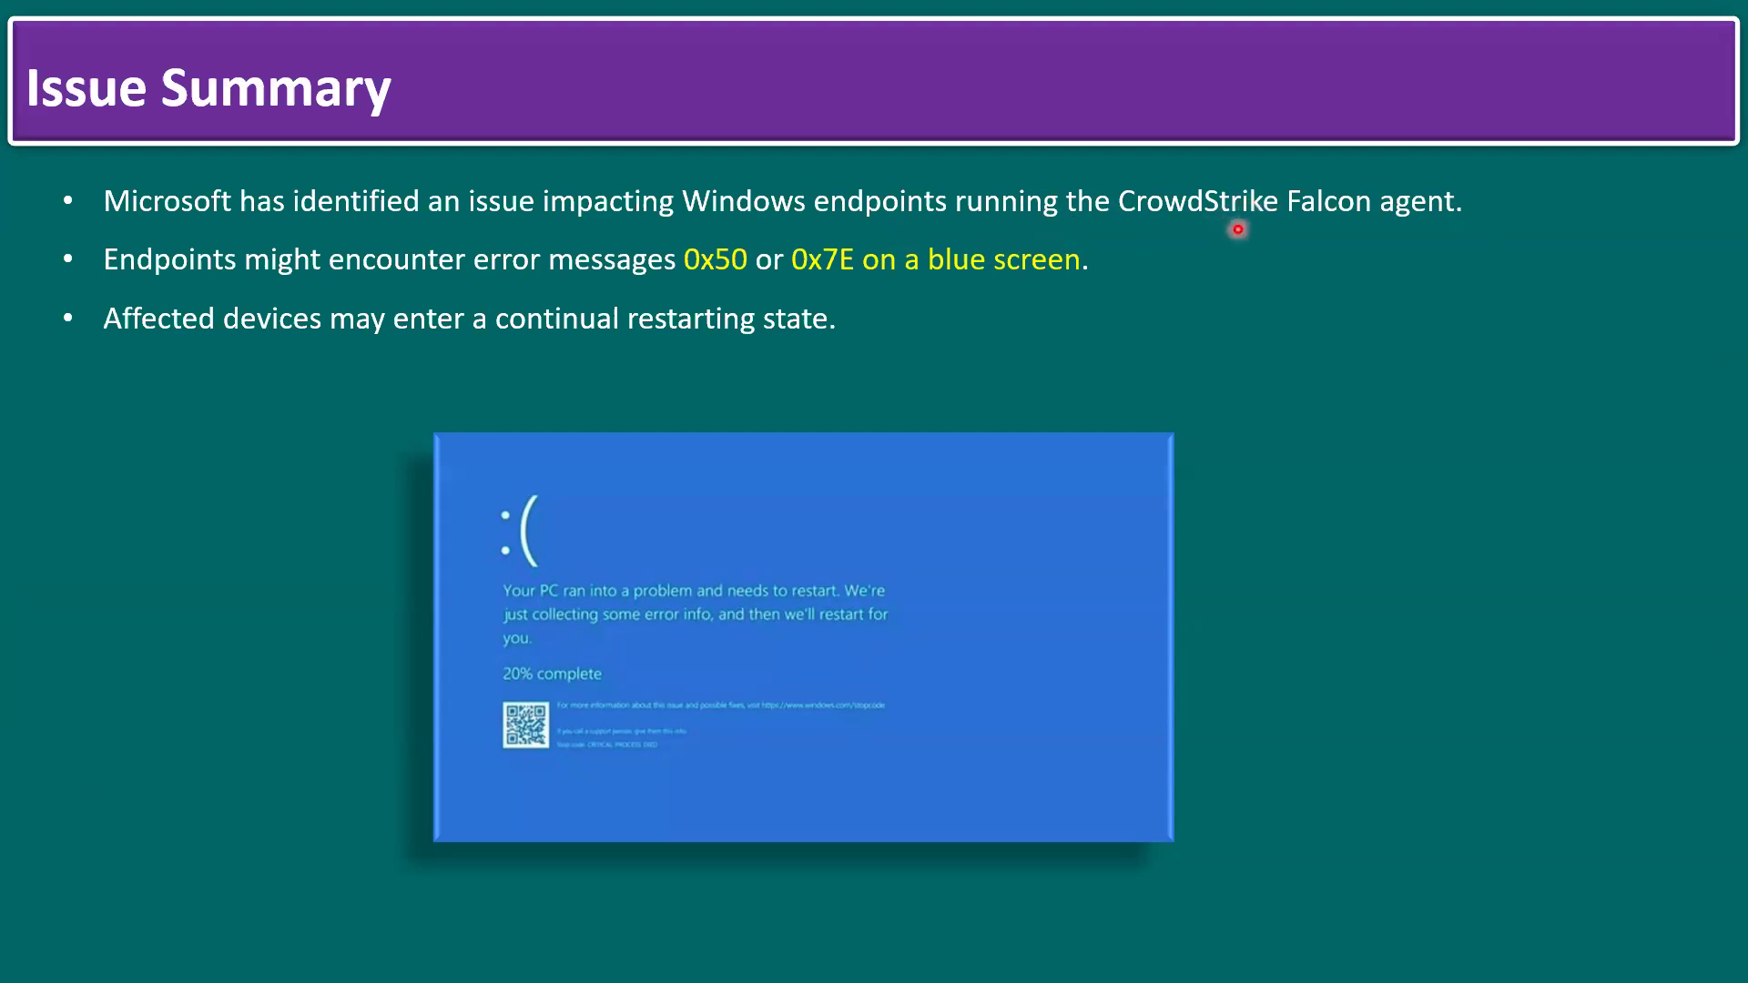
mouse_move(1233, 222)
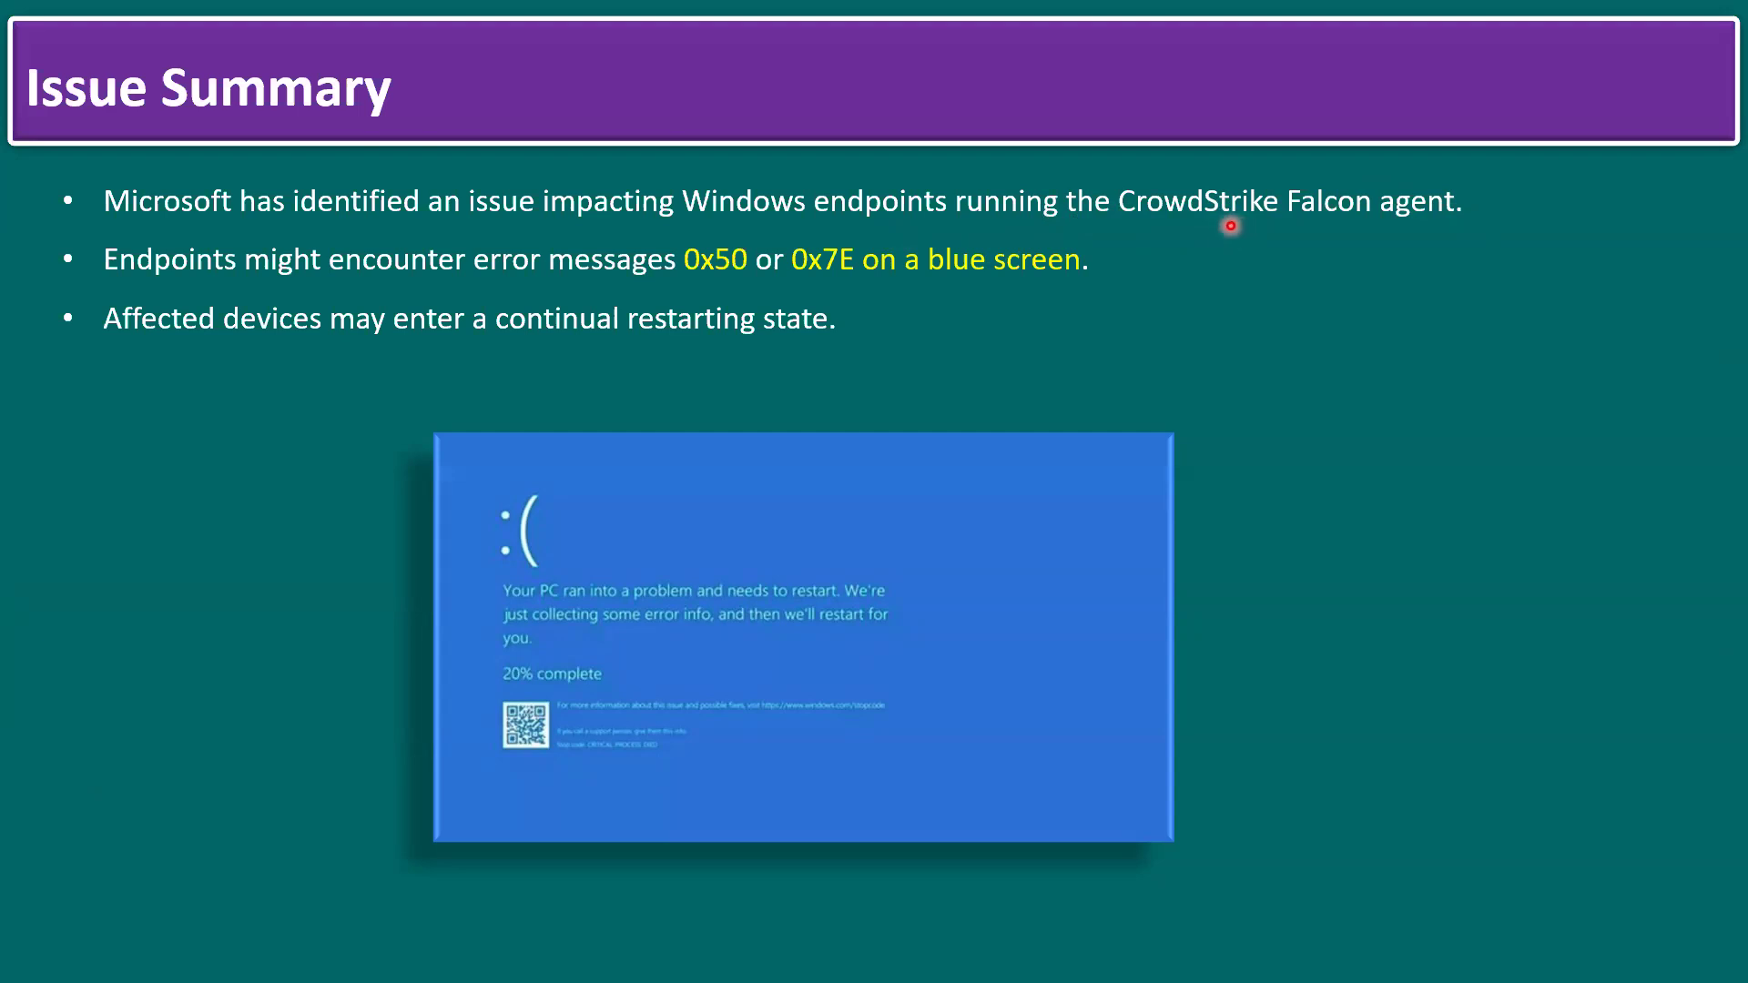
mouse_move(1231, 235)
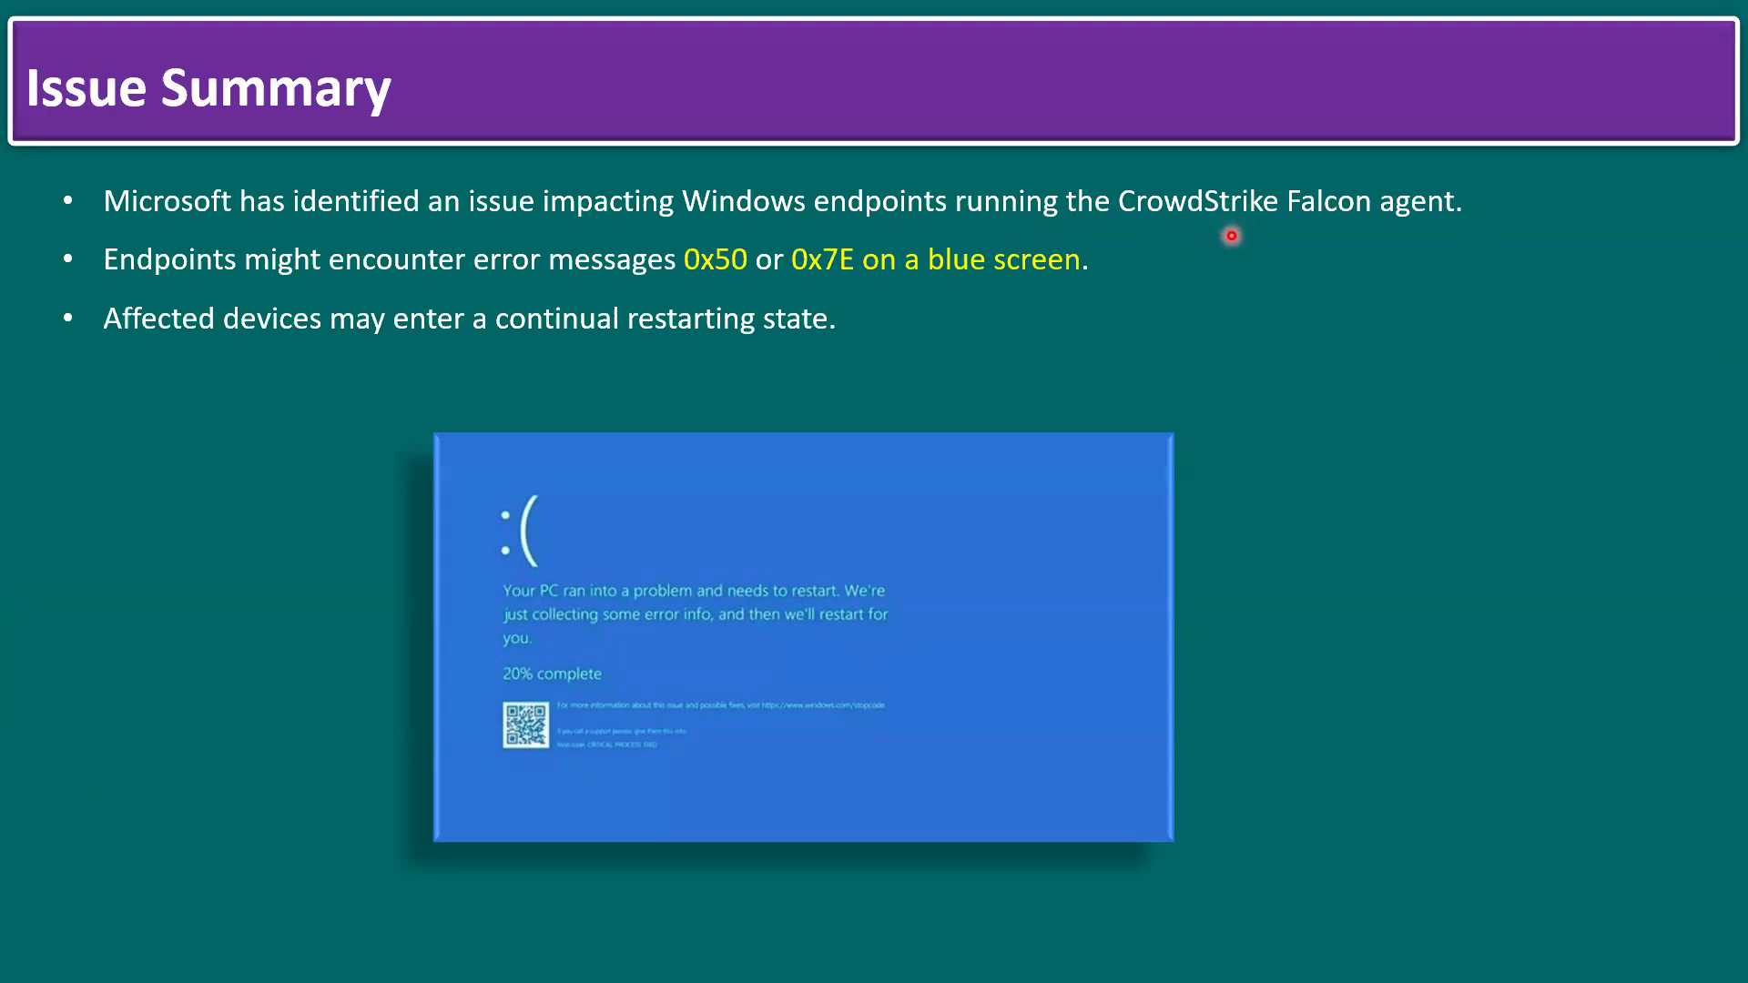
mouse_move(725, 280)
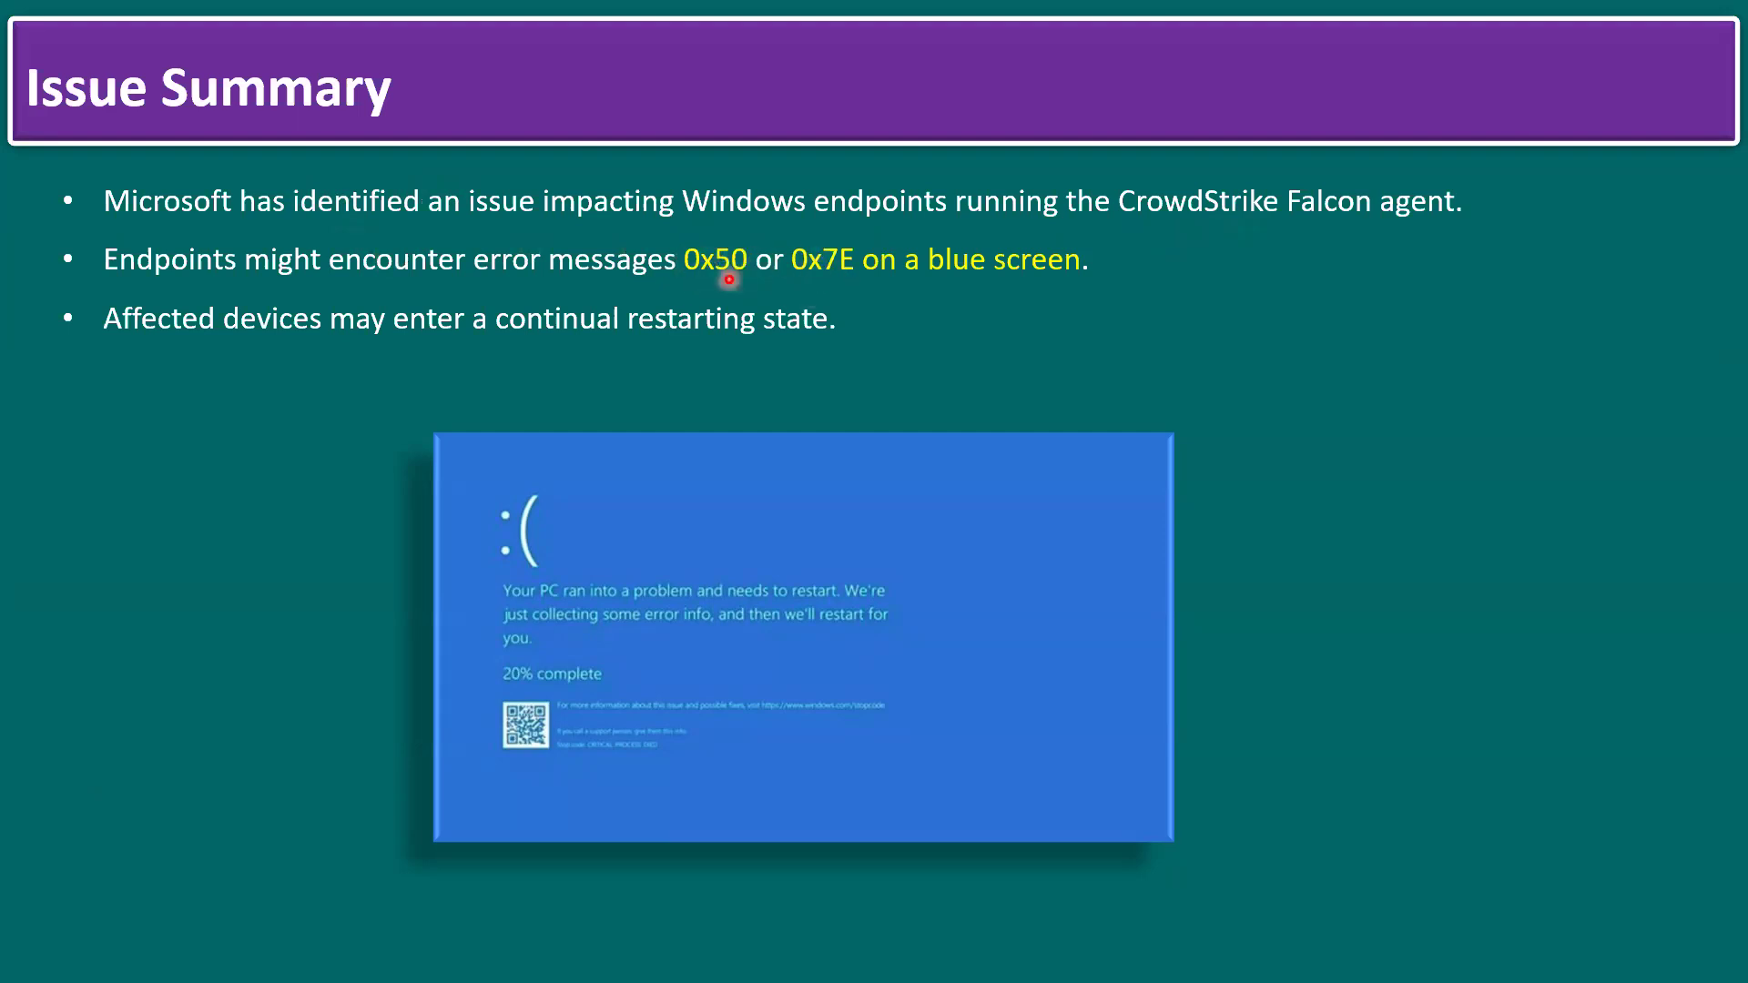
mouse_move(508, 528)
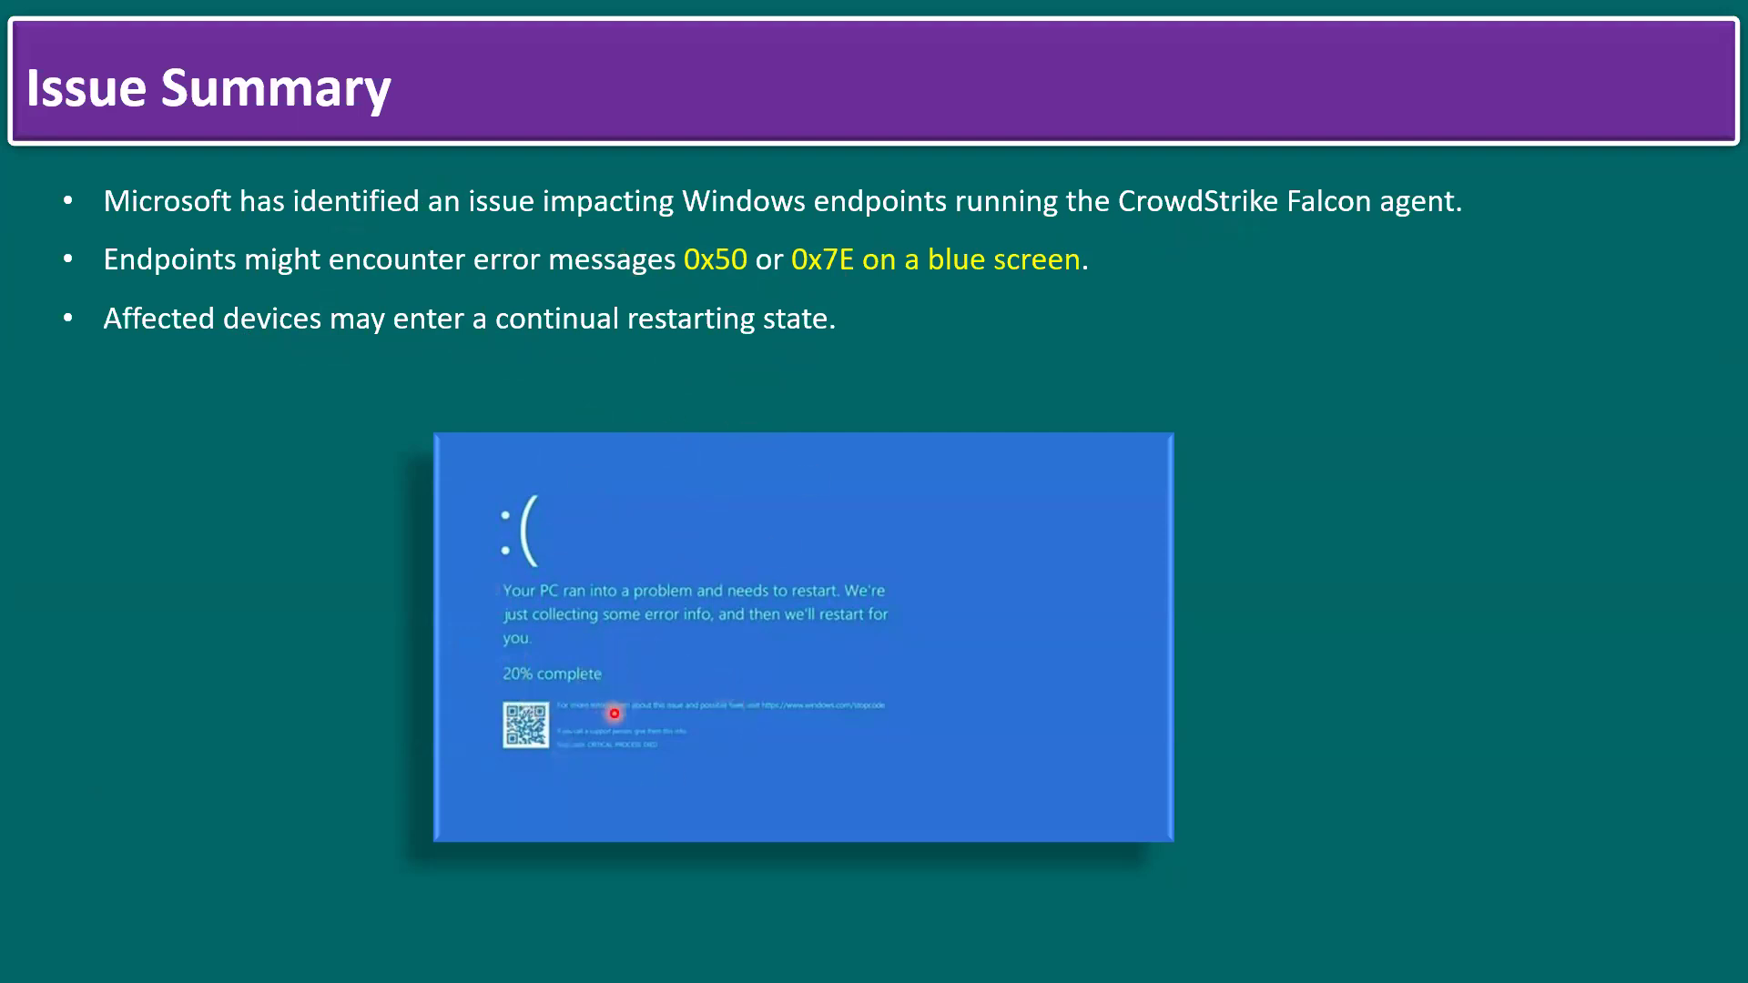
mouse_move(617, 630)
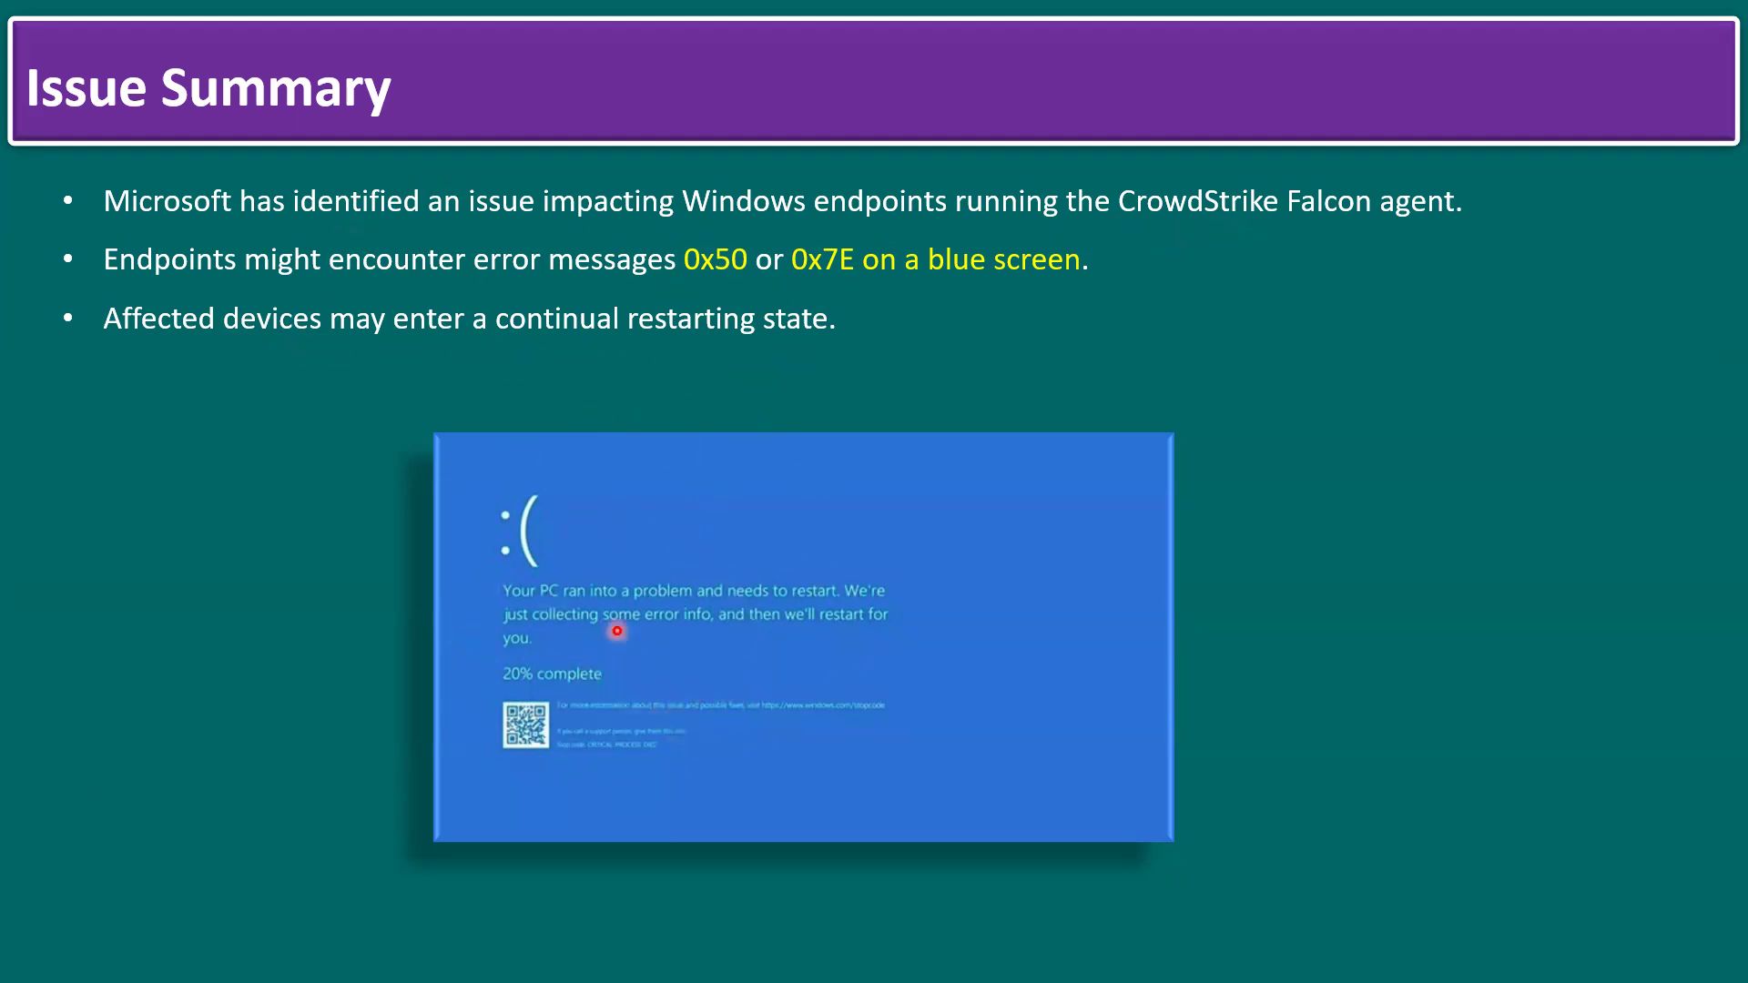
mouse_move(753, 584)
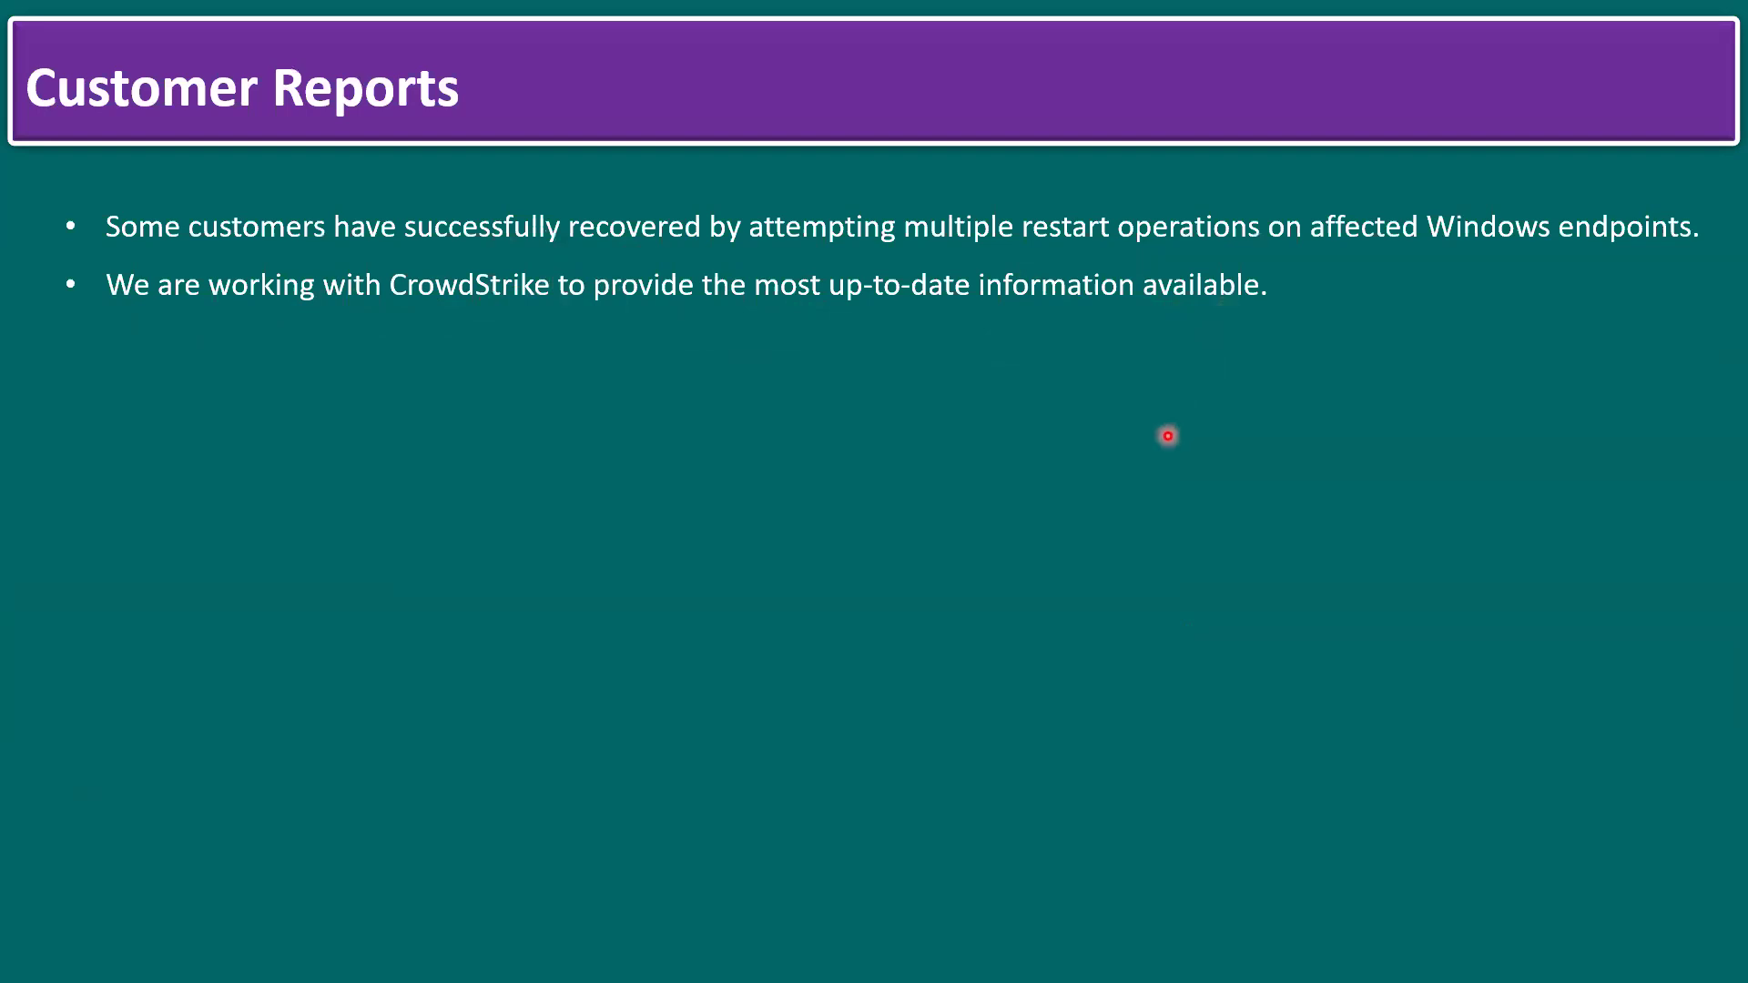
- Advance from the Customer Reports slide to Resolution Steps (1/2) on Safe Mode restart
key(right)
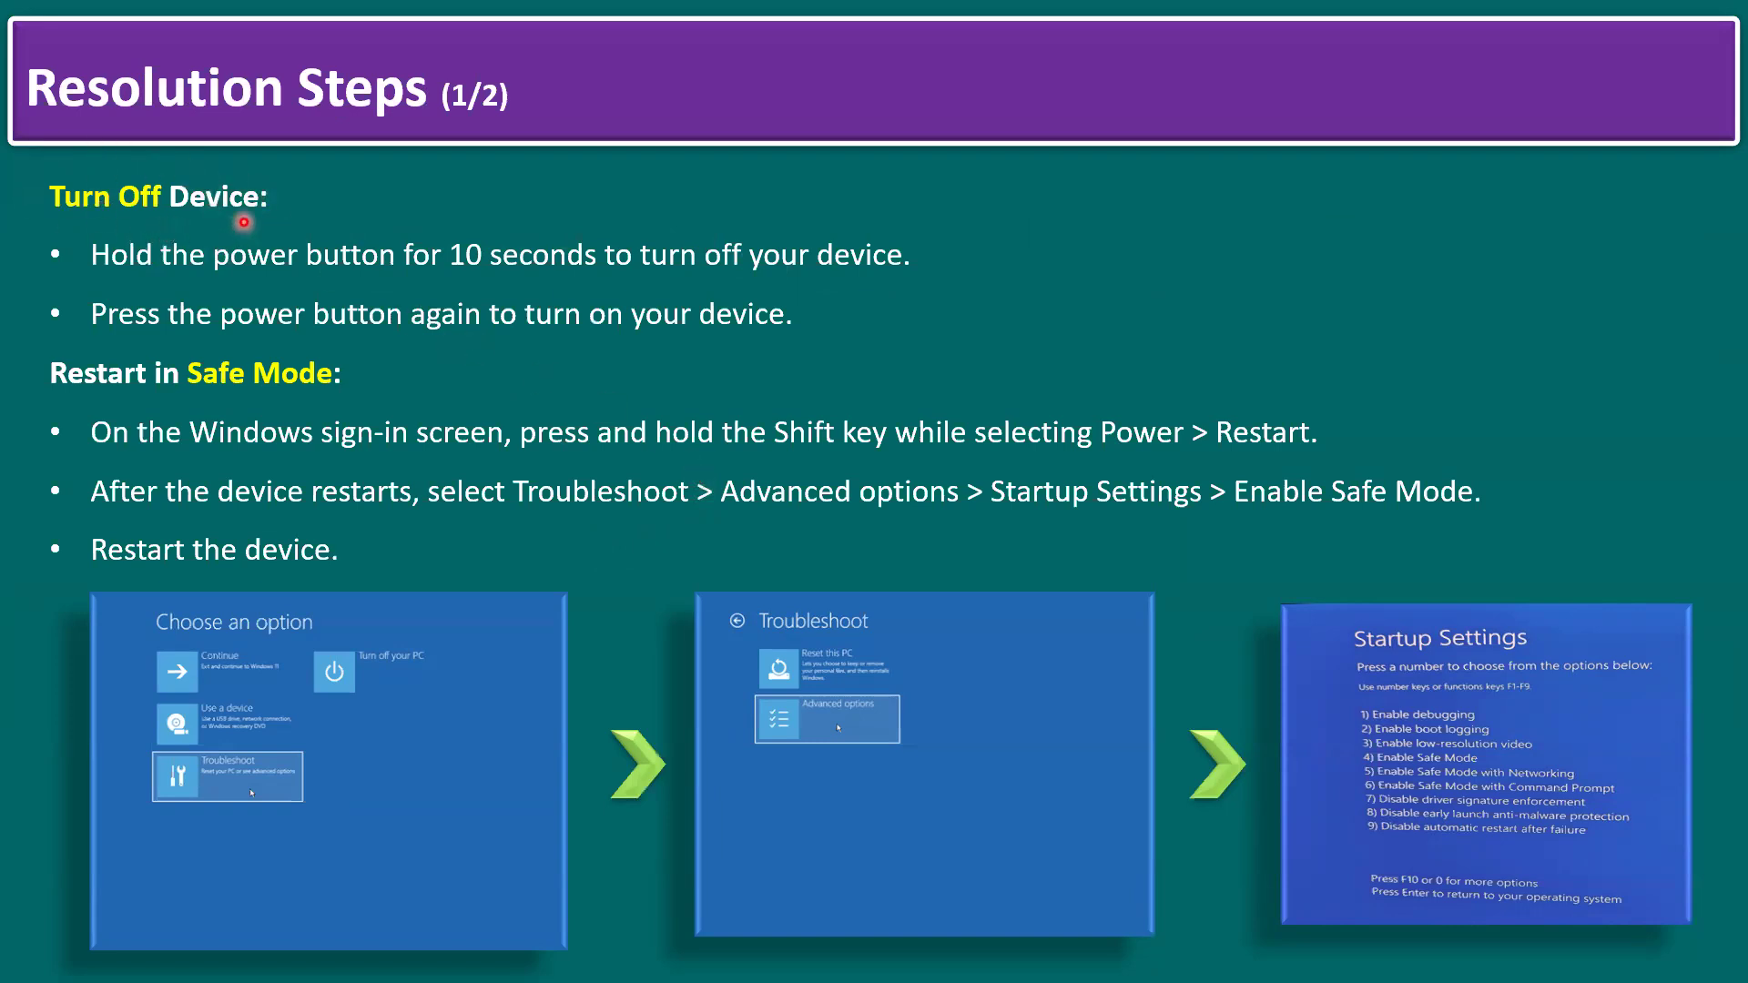
mouse_move(166, 211)
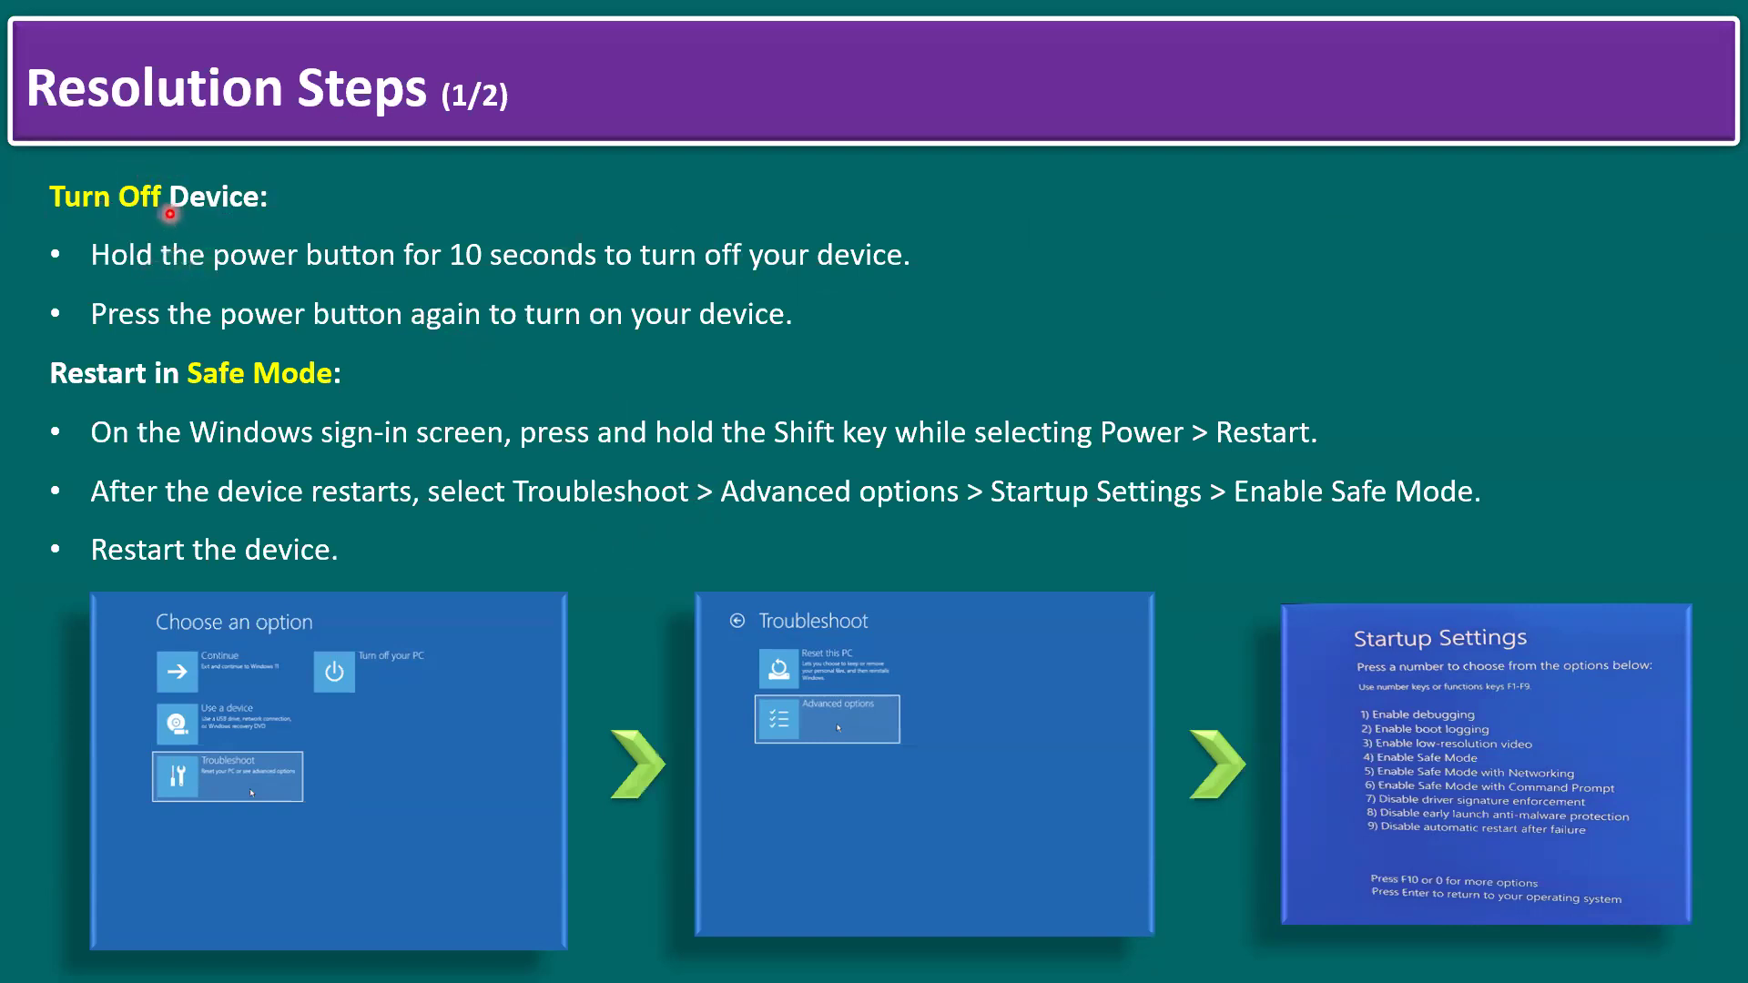
mouse_move(579, 274)
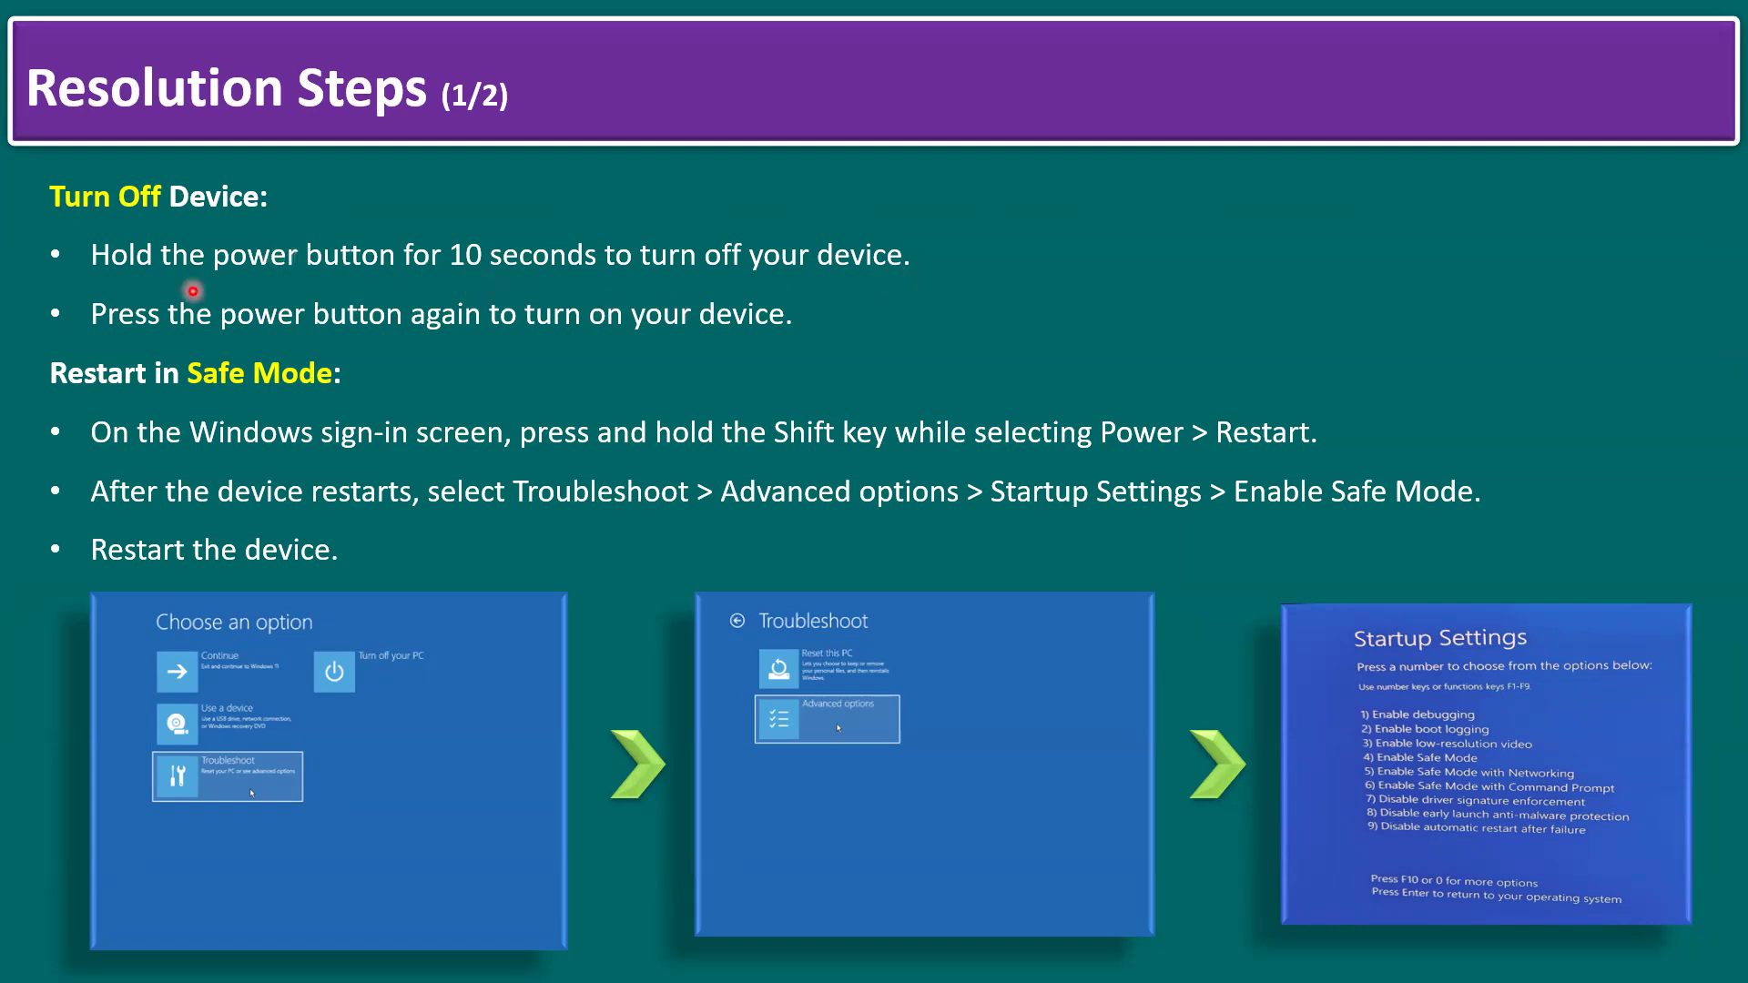
mouse_move(583, 333)
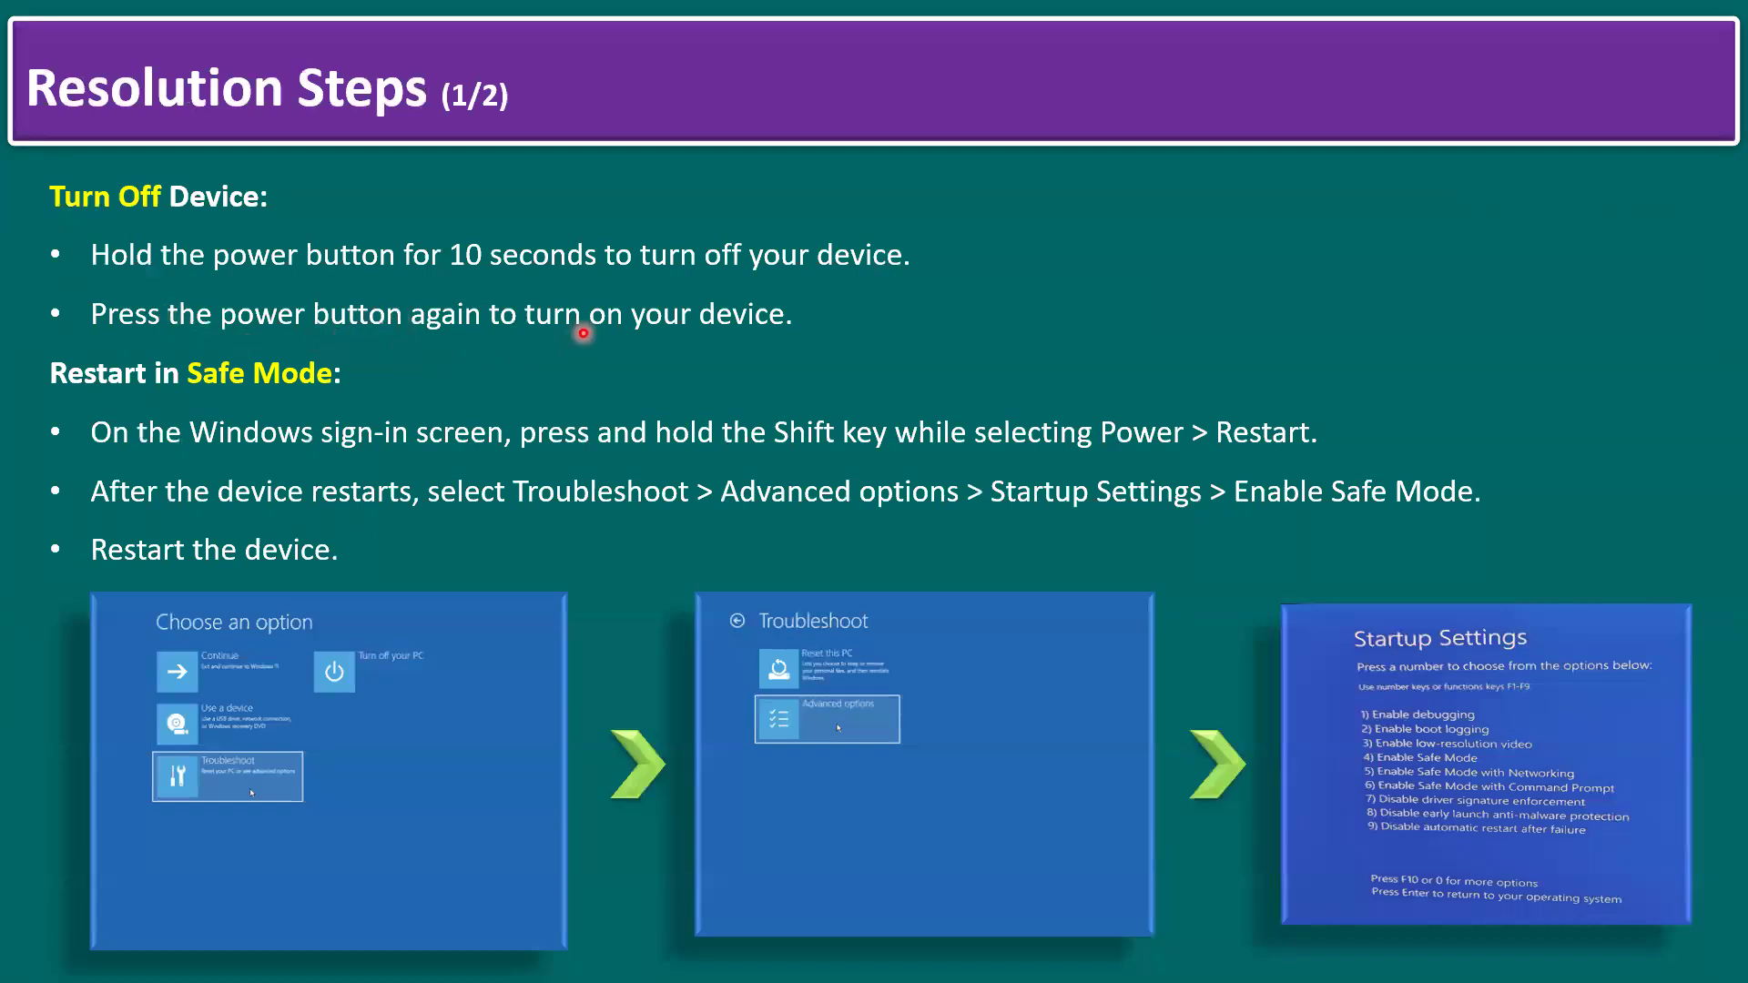
mouse_move(421, 370)
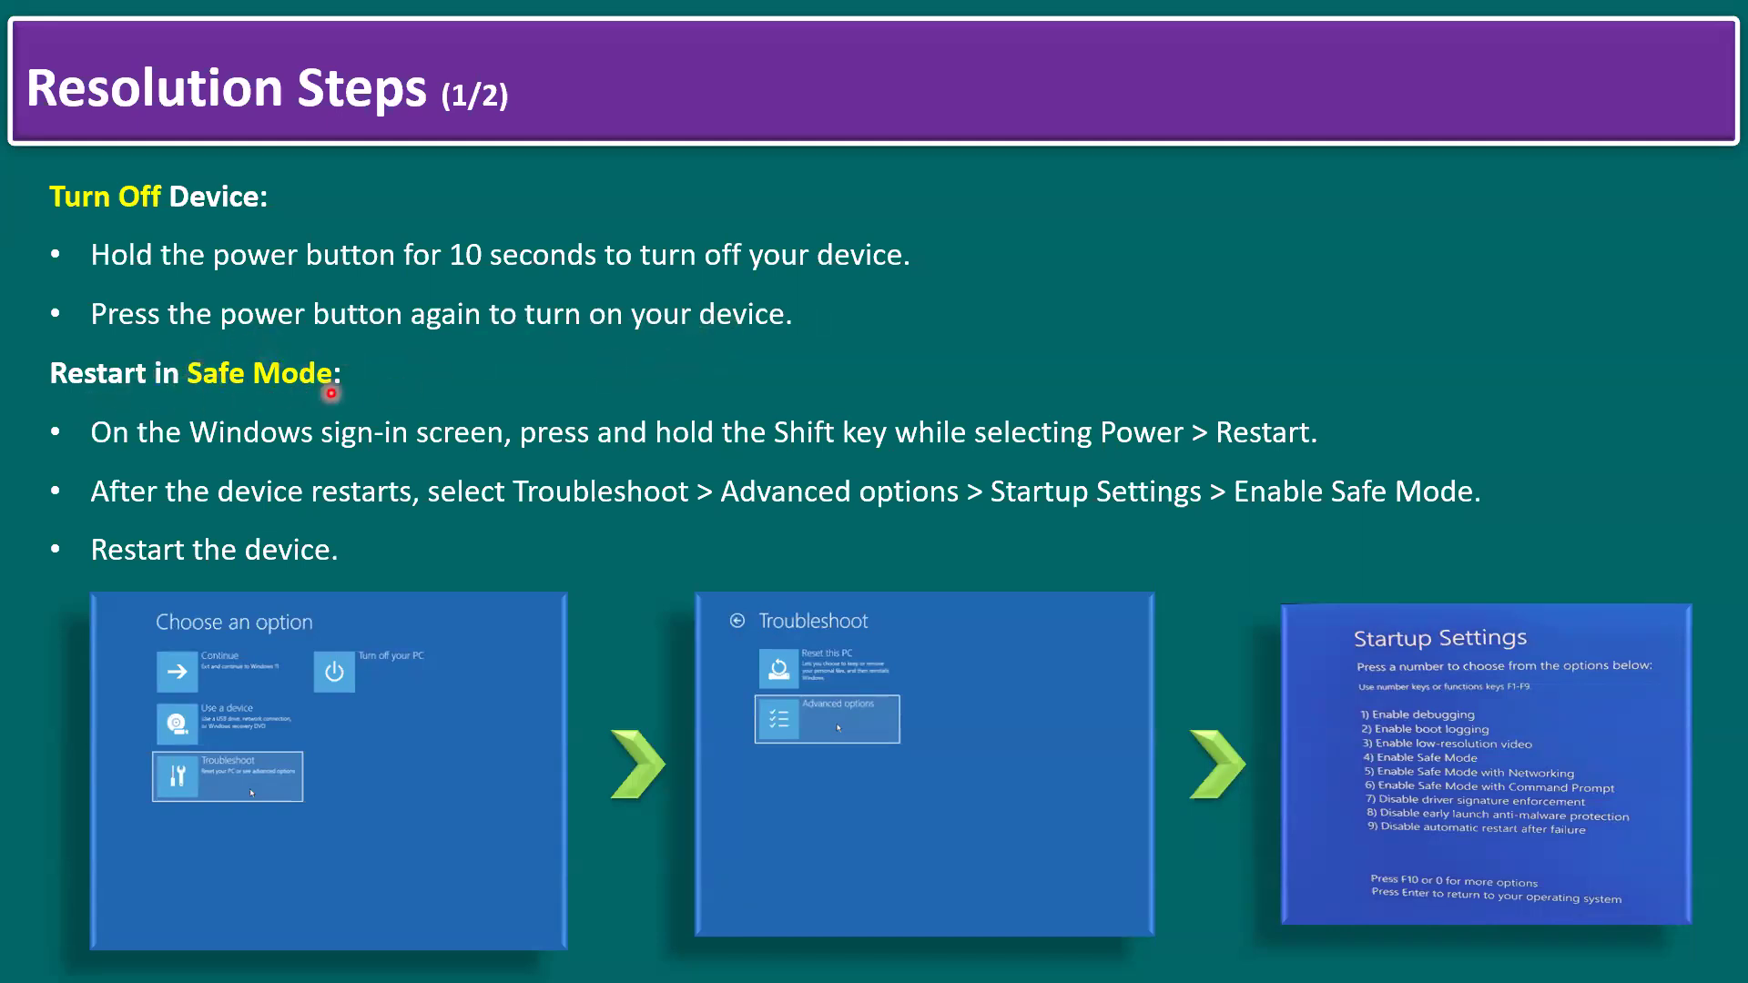
mouse_move(332, 461)
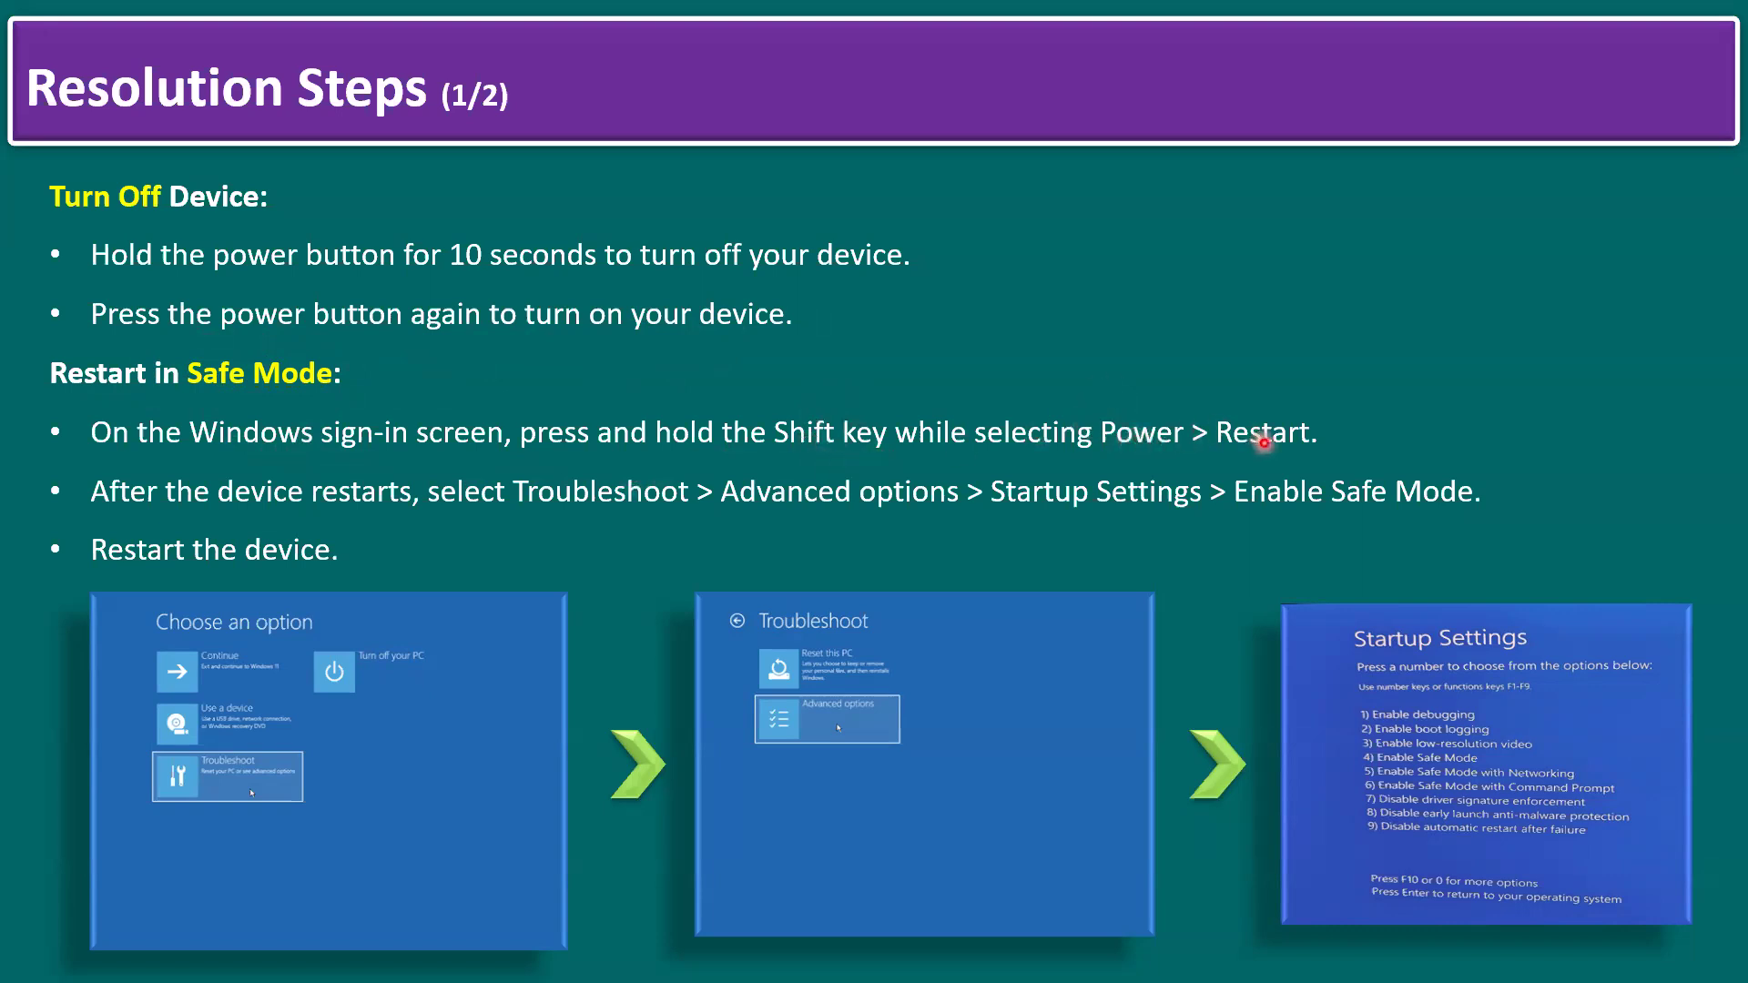
mouse_move(345, 505)
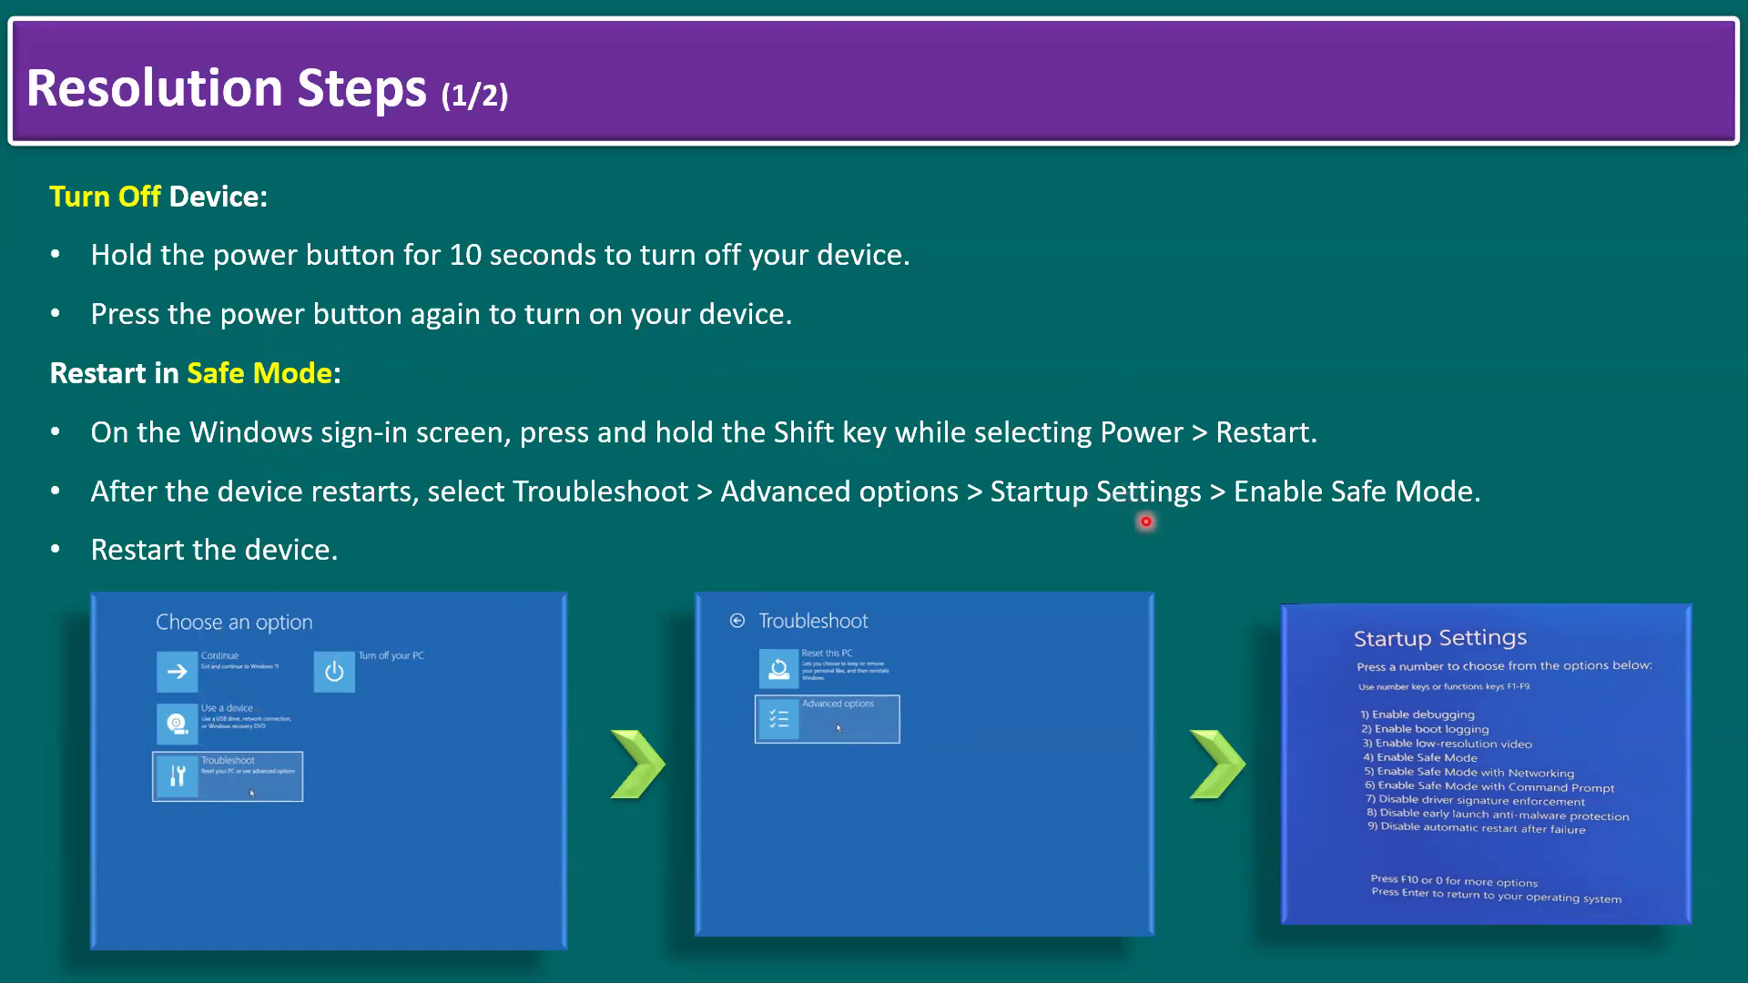
mouse_move(1421, 516)
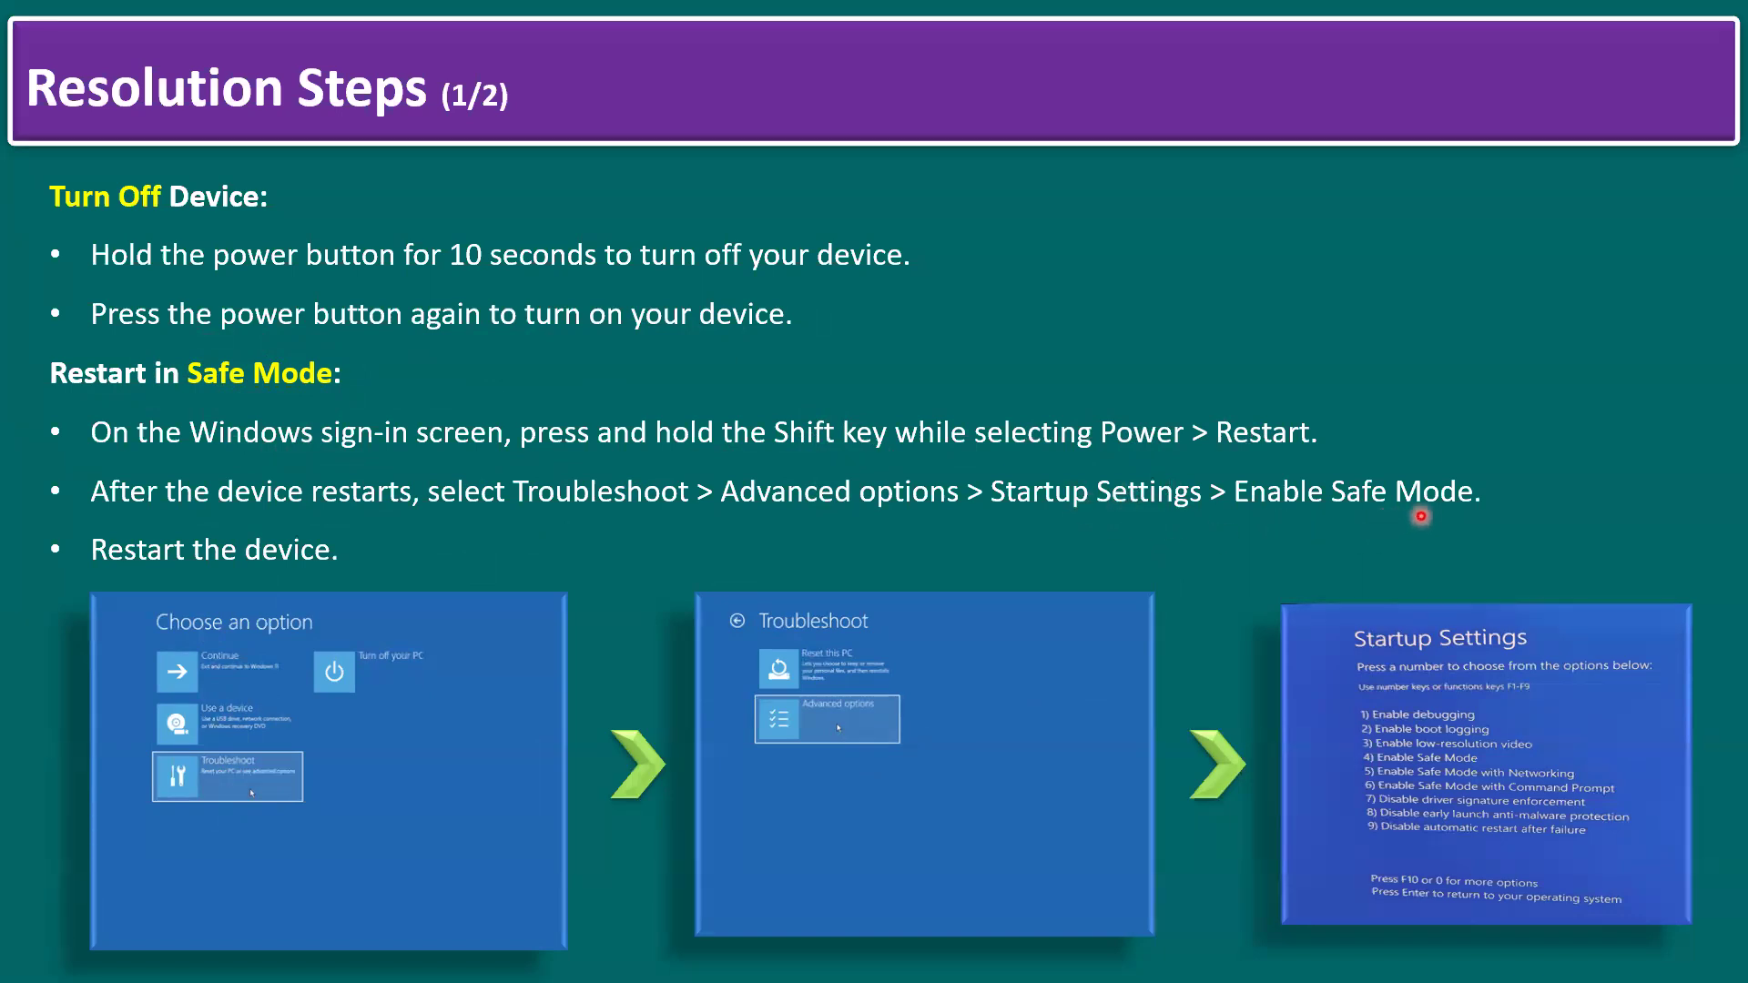
mouse_move(1408, 648)
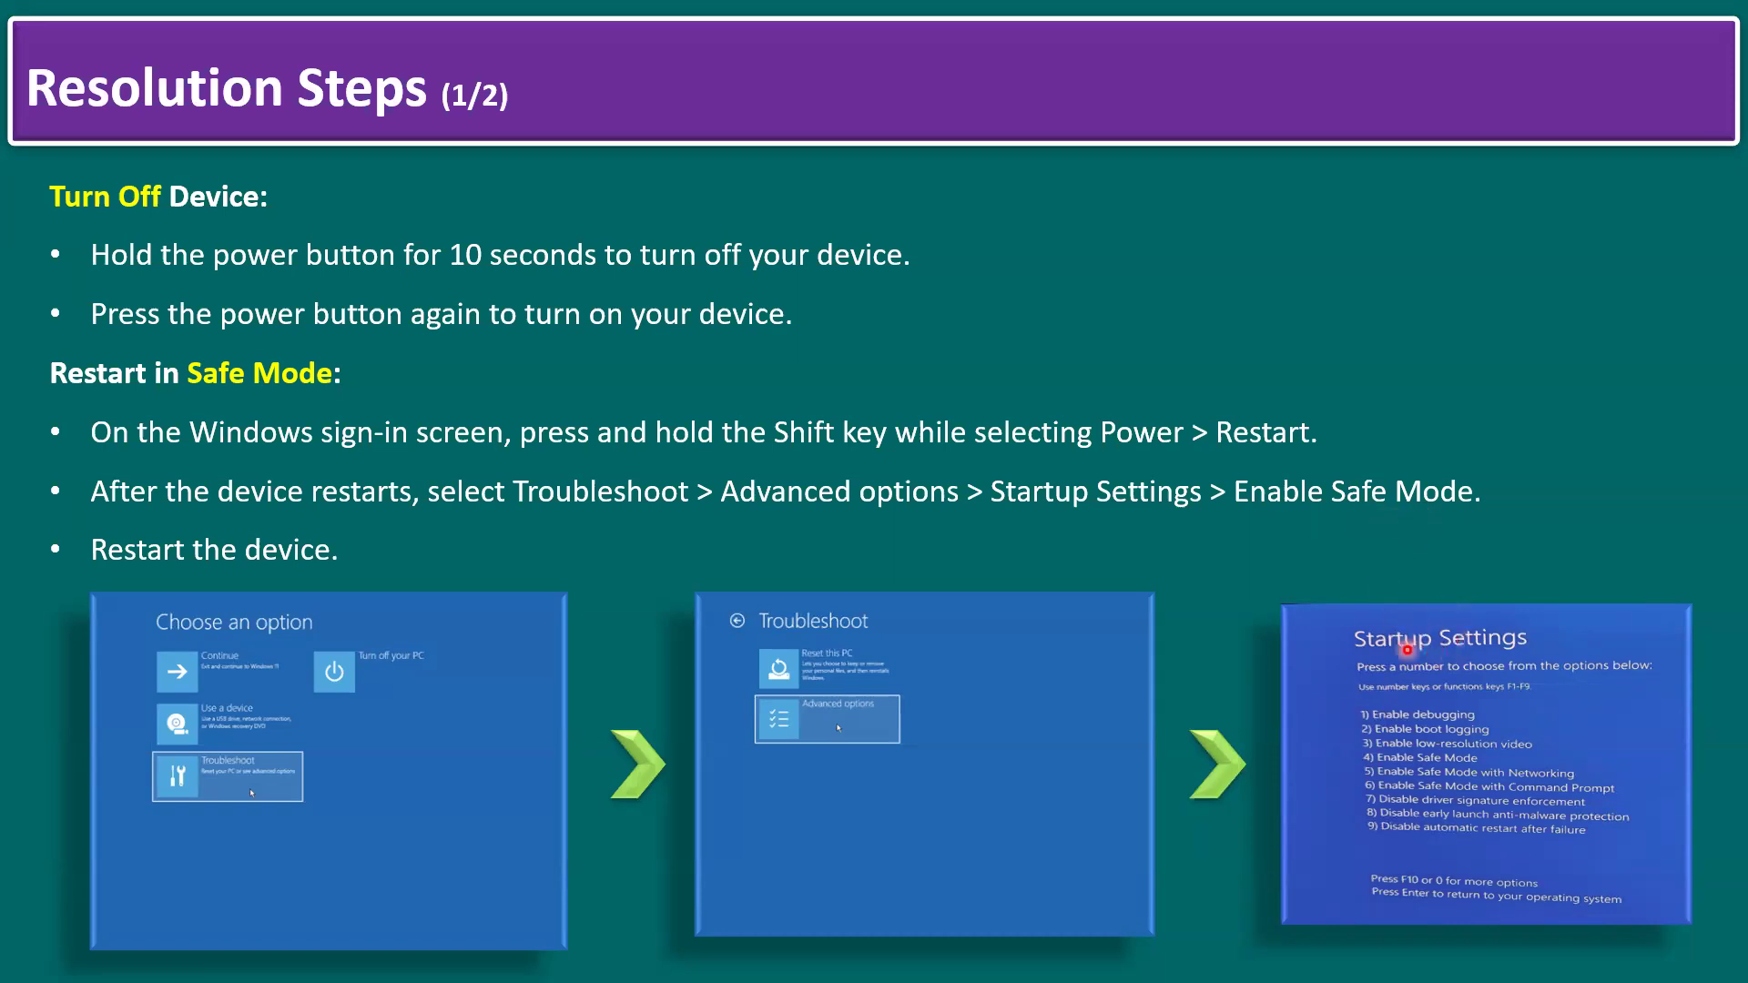
mouse_move(1404, 773)
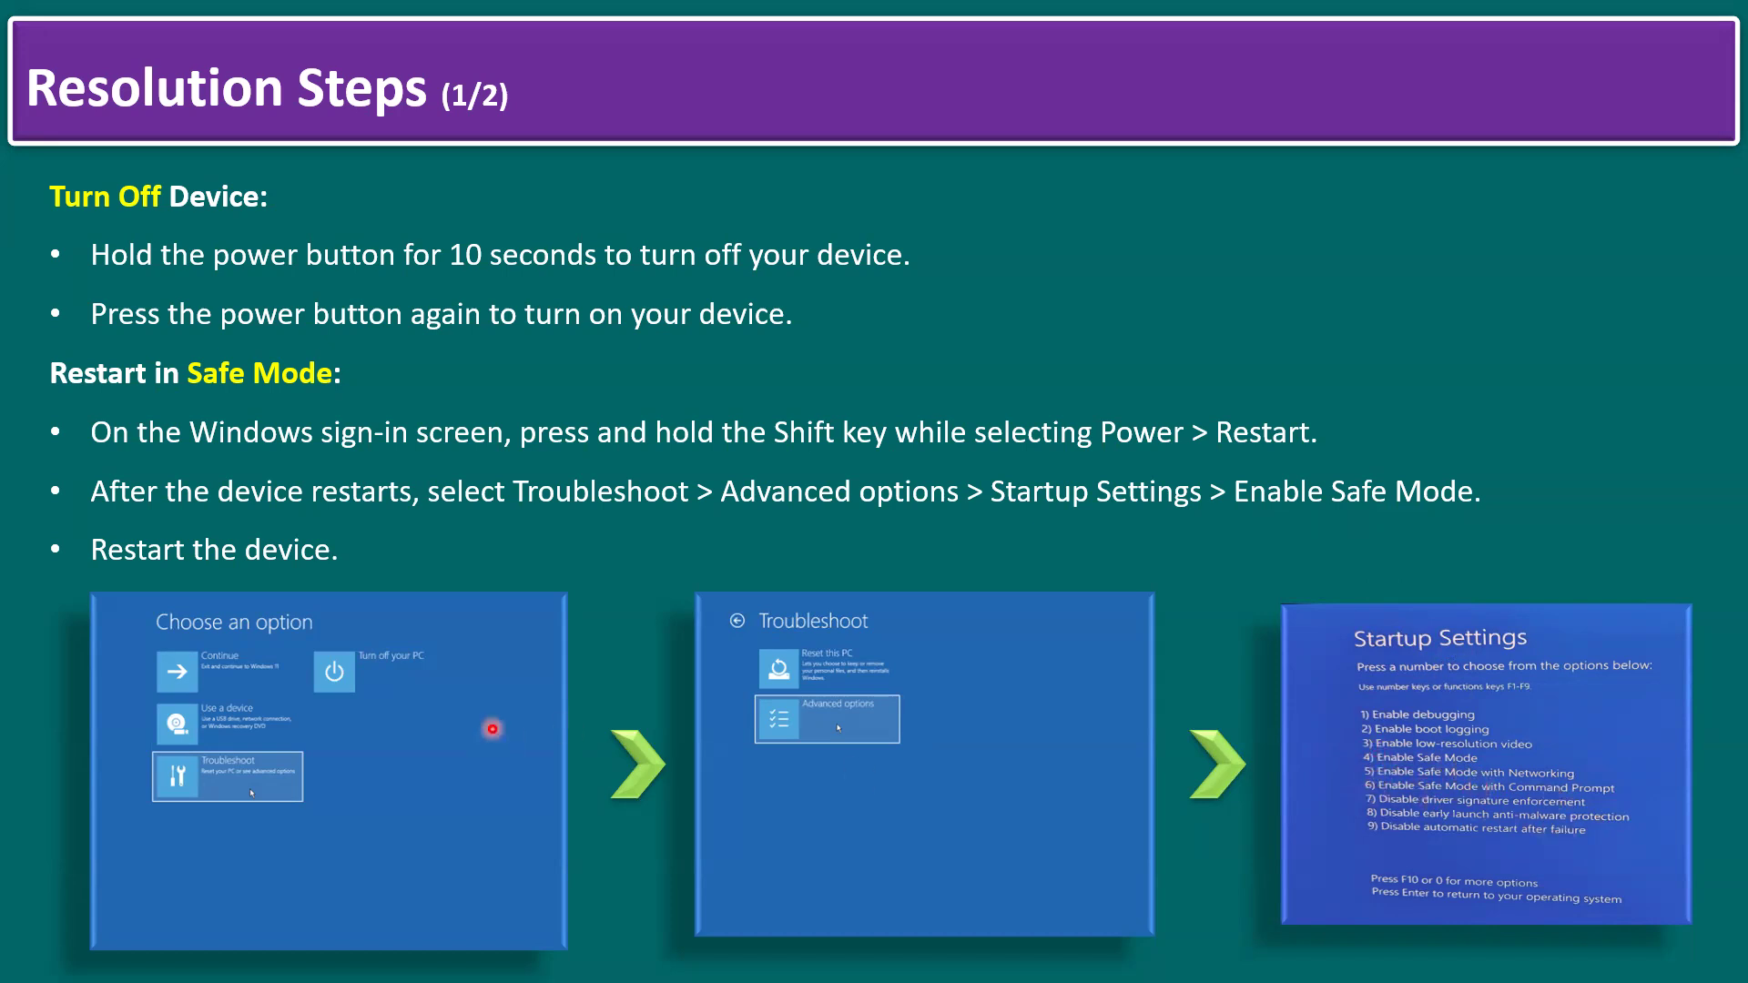
mouse_move(191, 681)
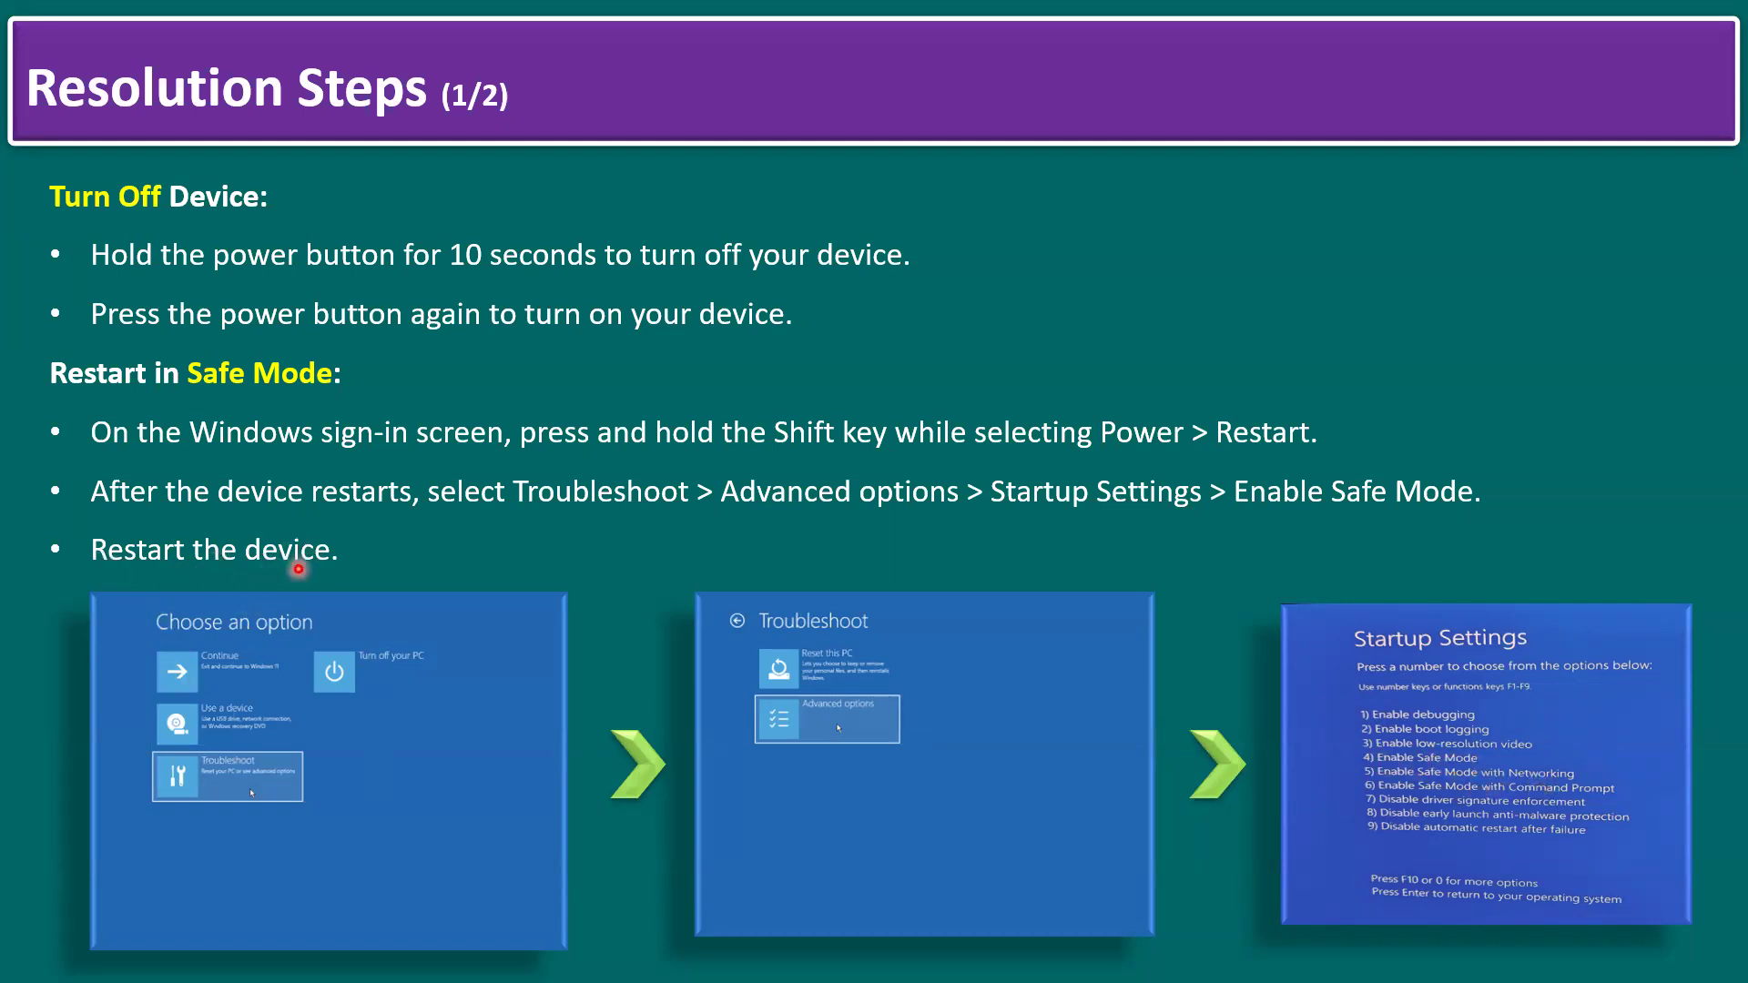
mouse_move(1460, 777)
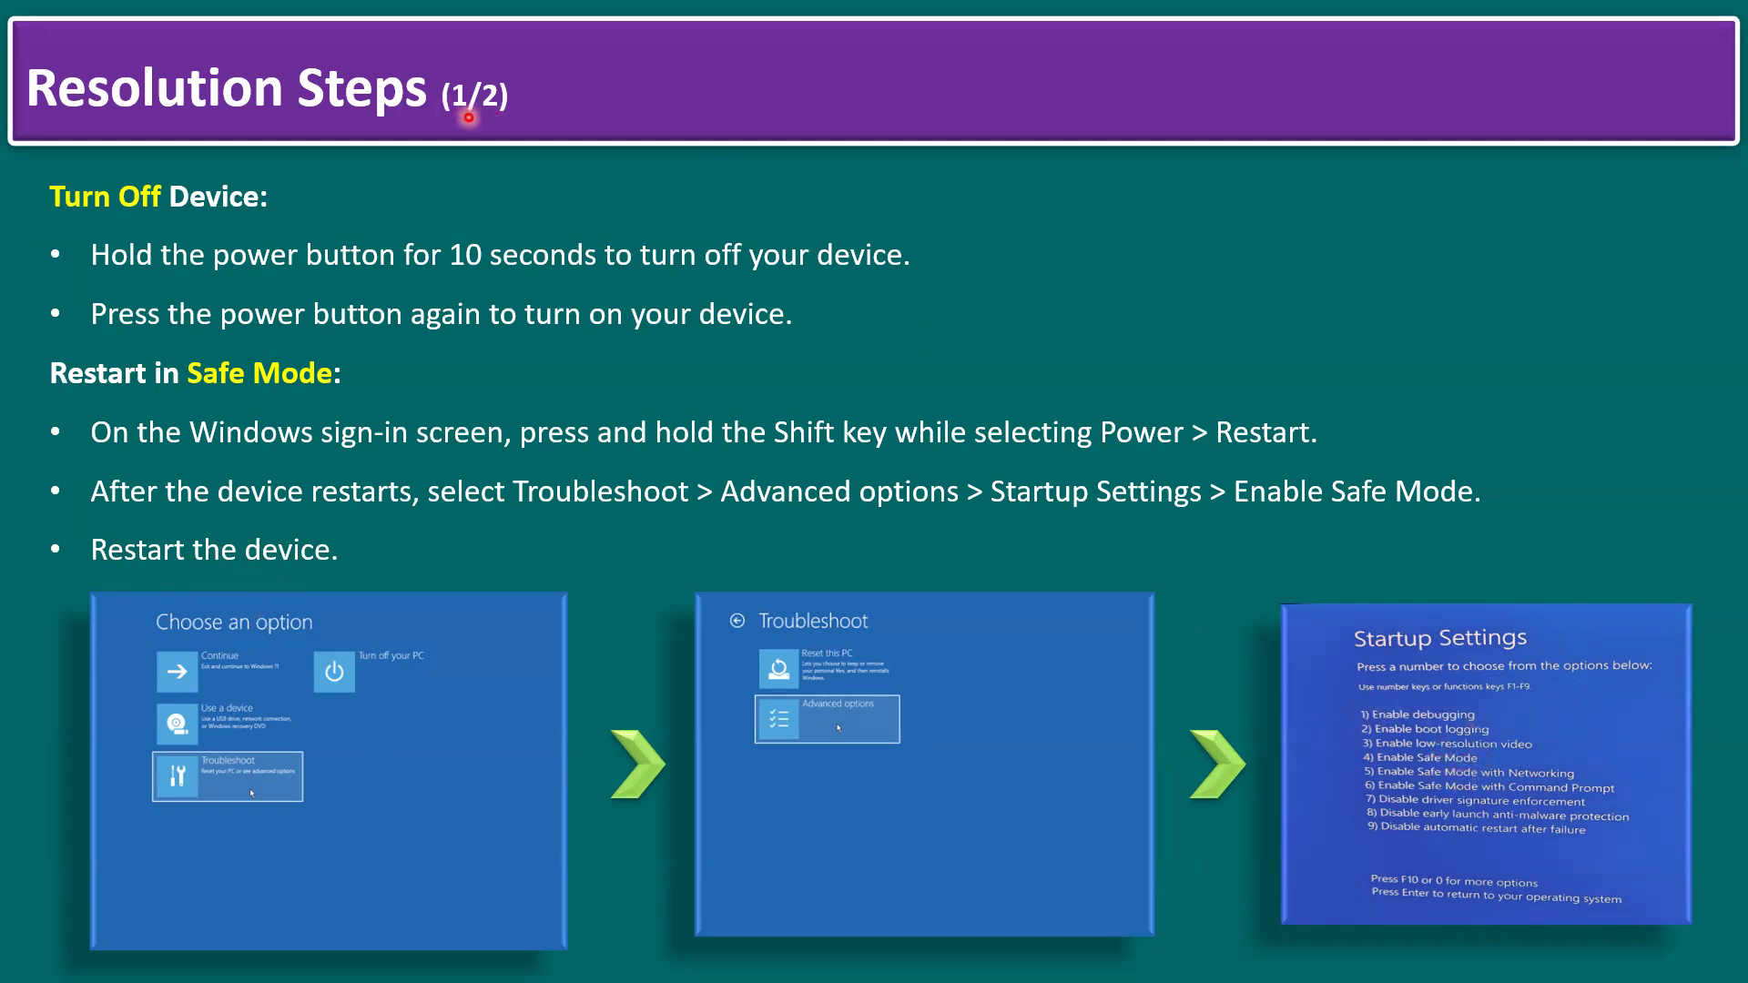
- Advance to Resolution Steps (2/2) on deleting the CrowdStrike file via Command Prompt
key(Right)
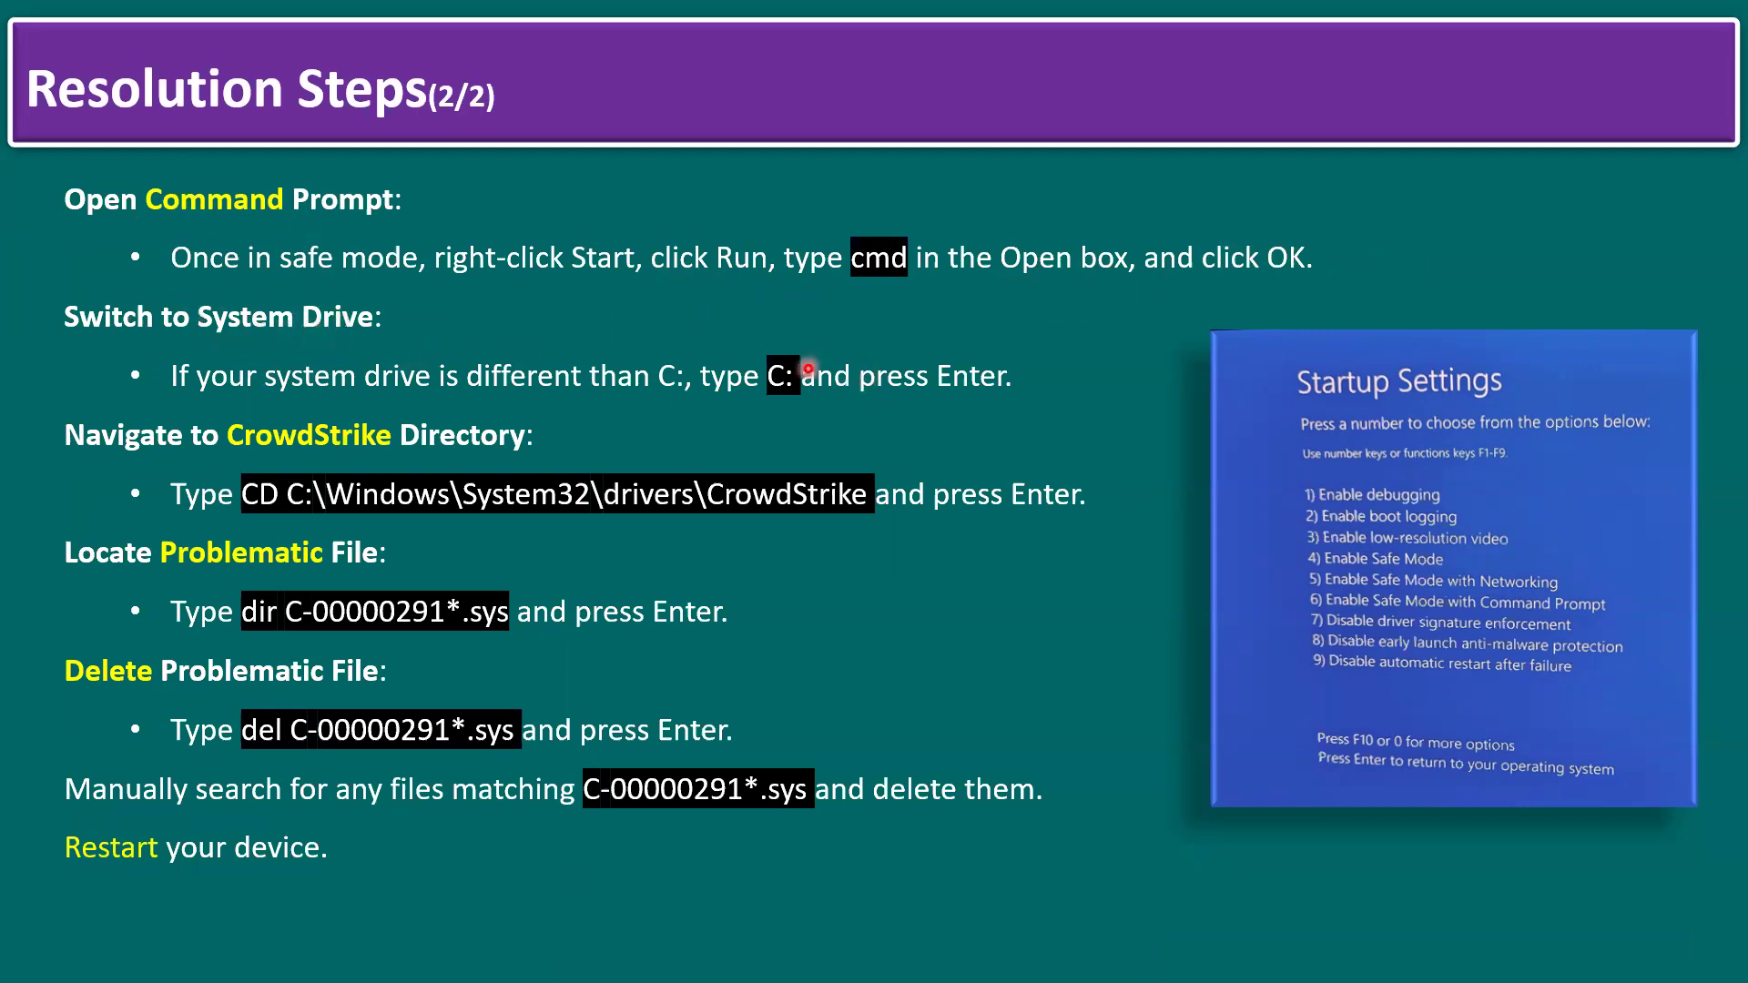
mouse_move(505, 430)
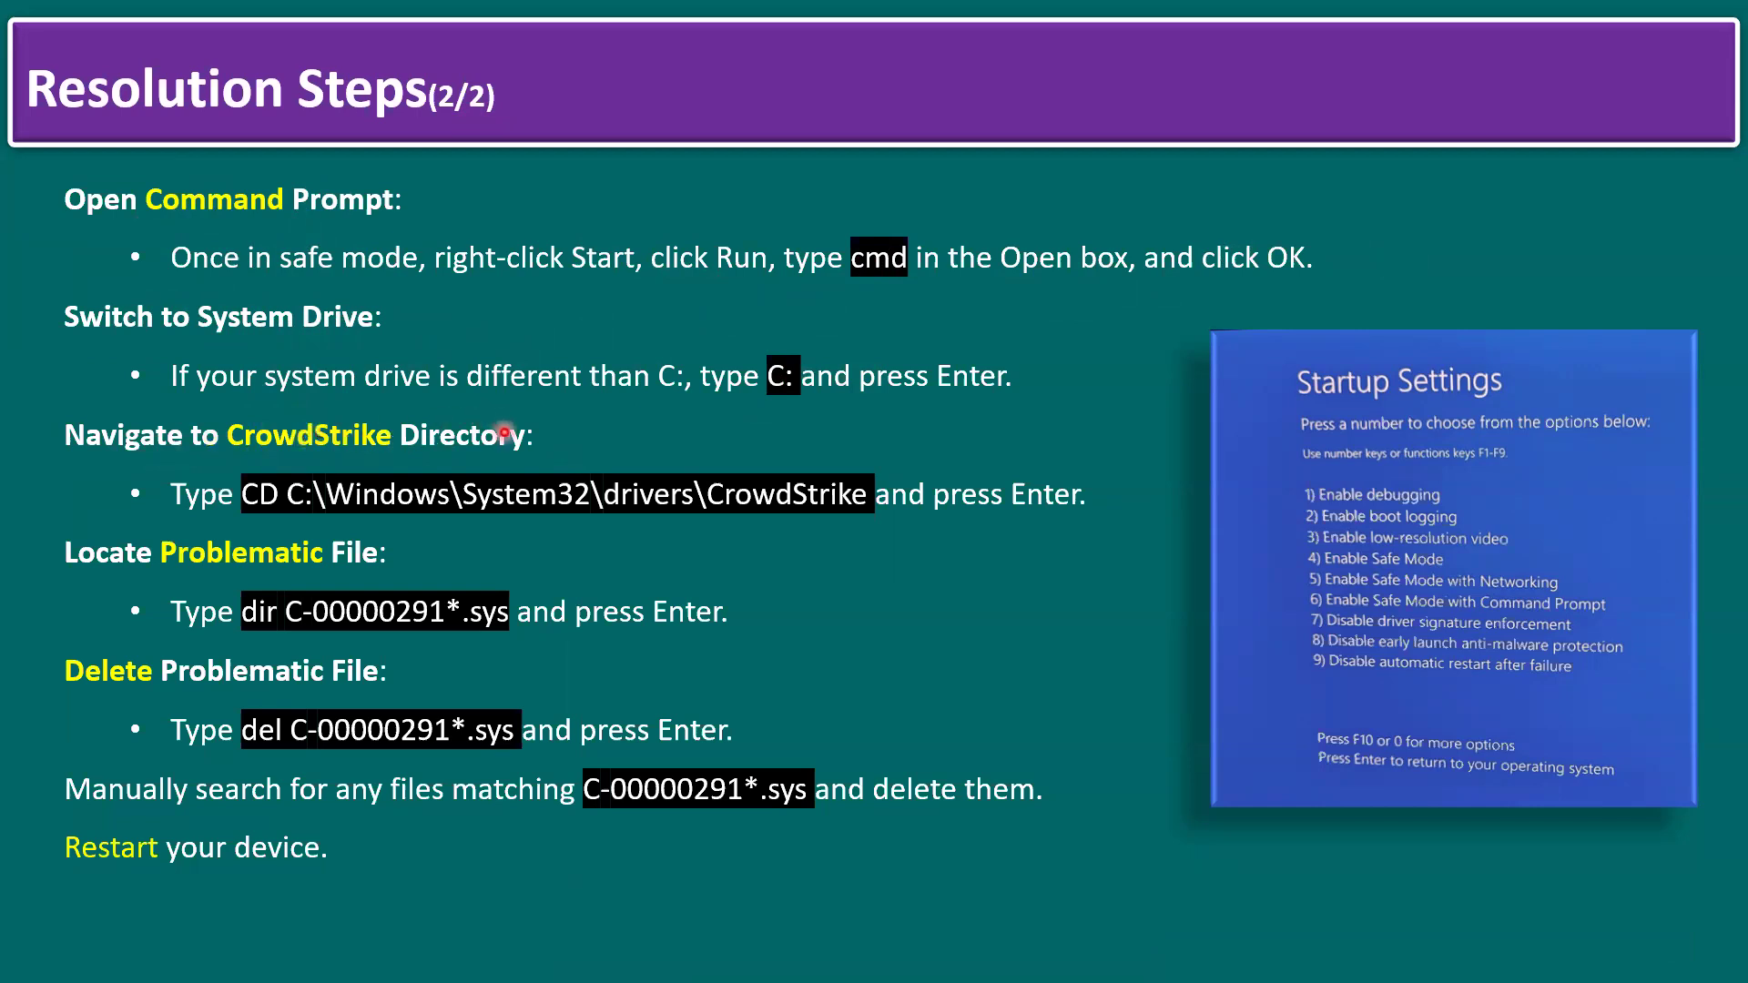
mouse_move(678, 514)
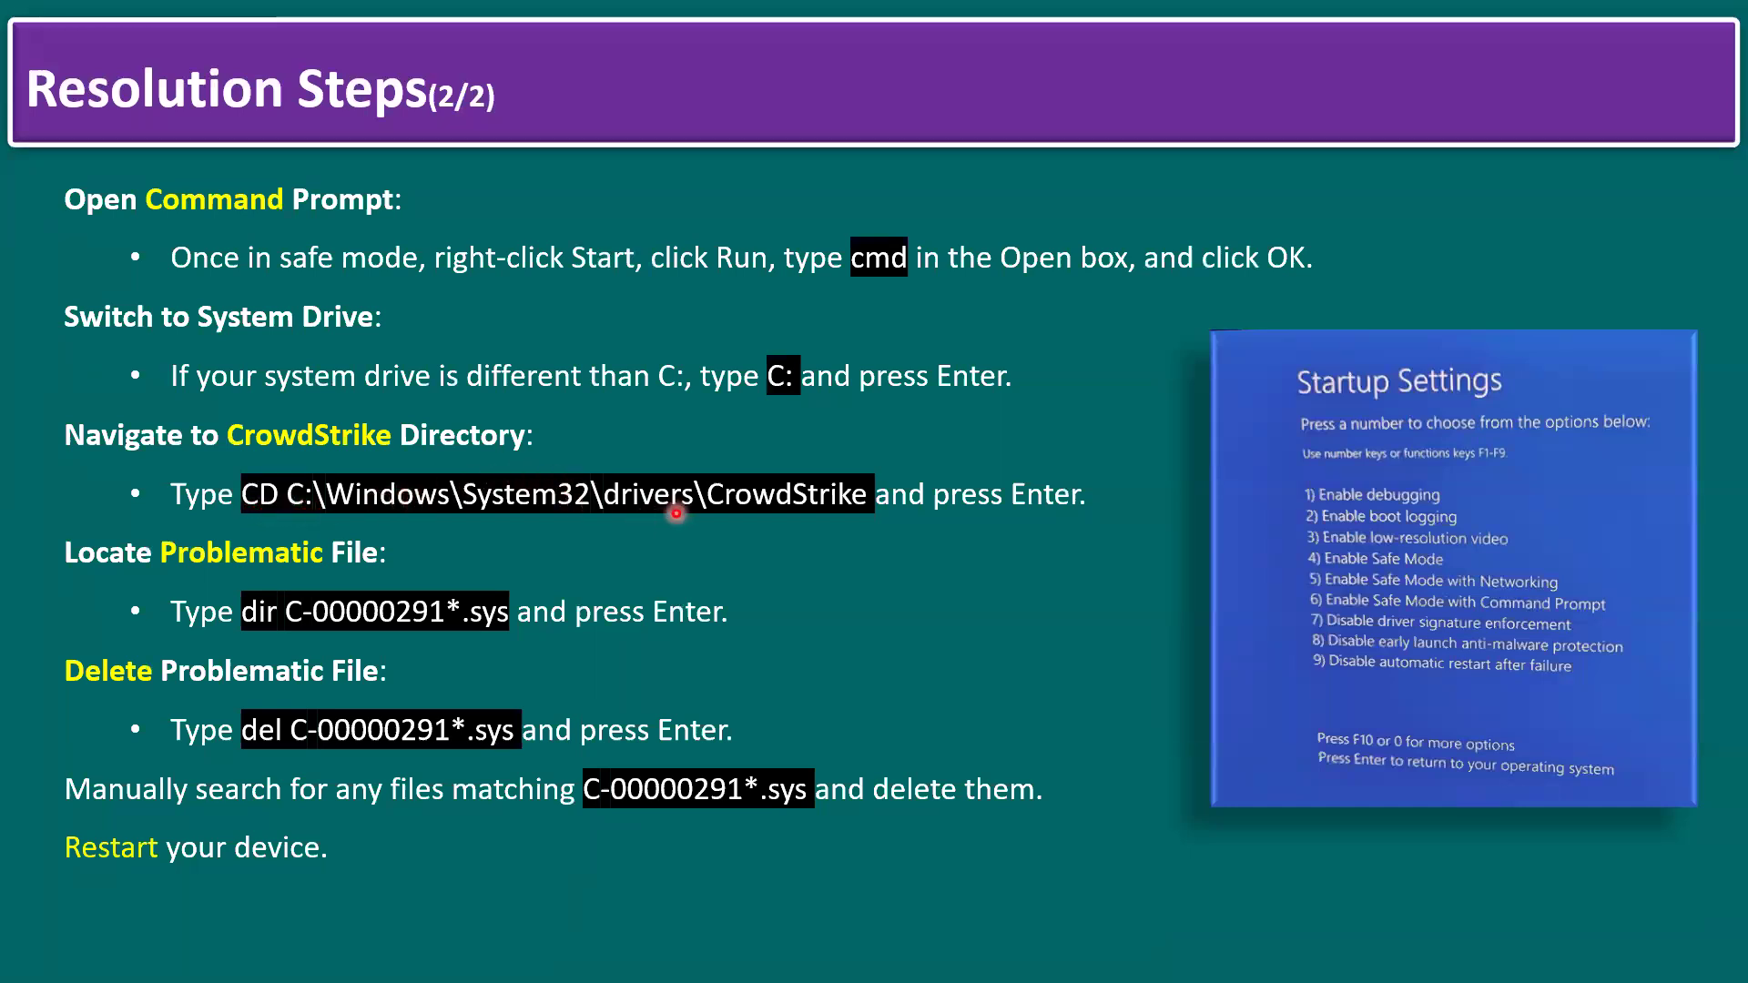
mouse_move(847, 495)
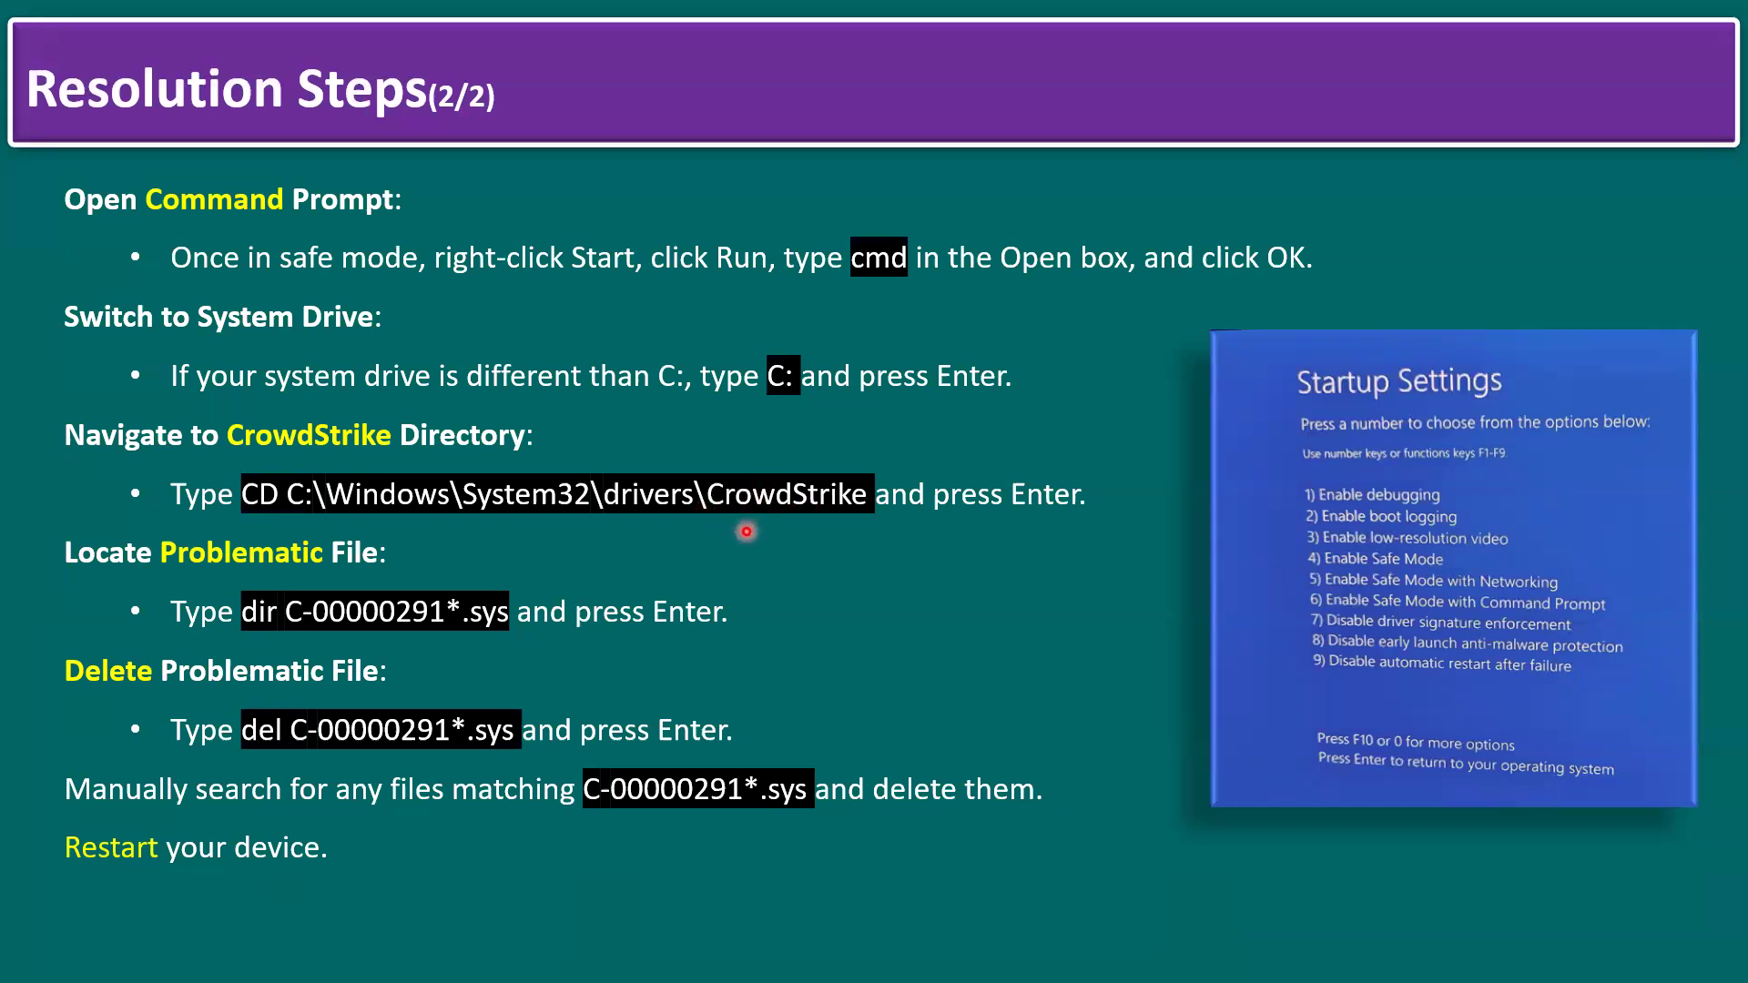
mouse_move(241, 885)
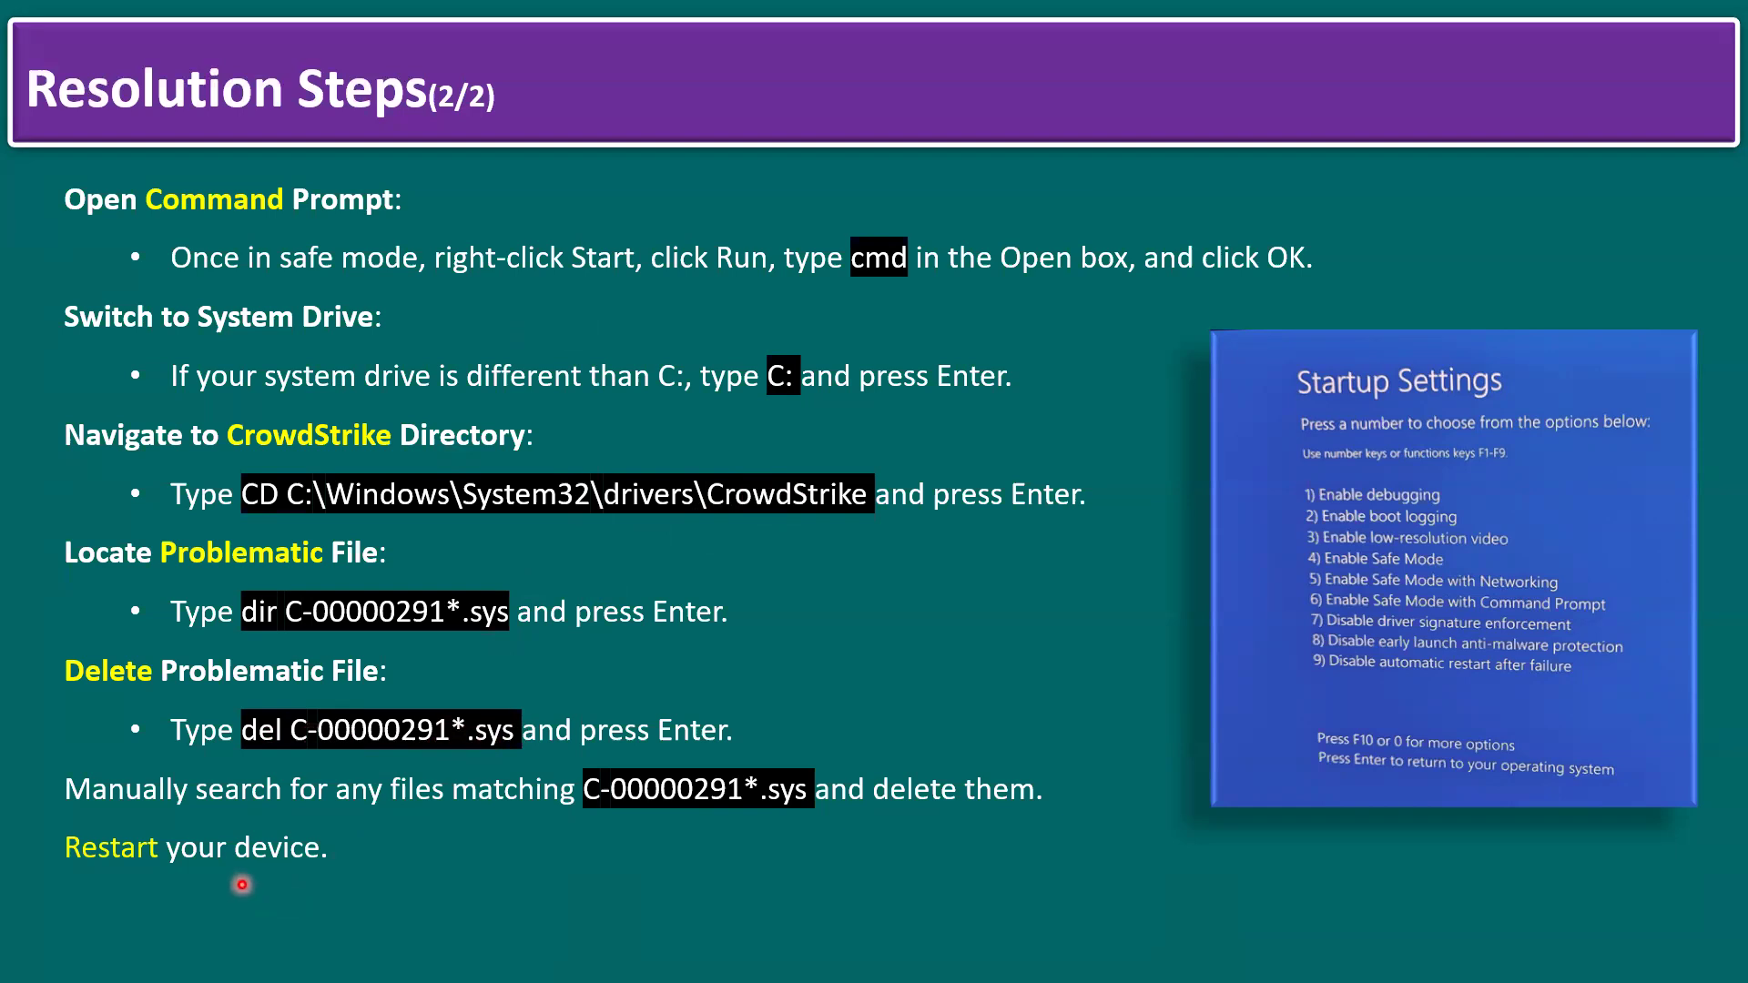